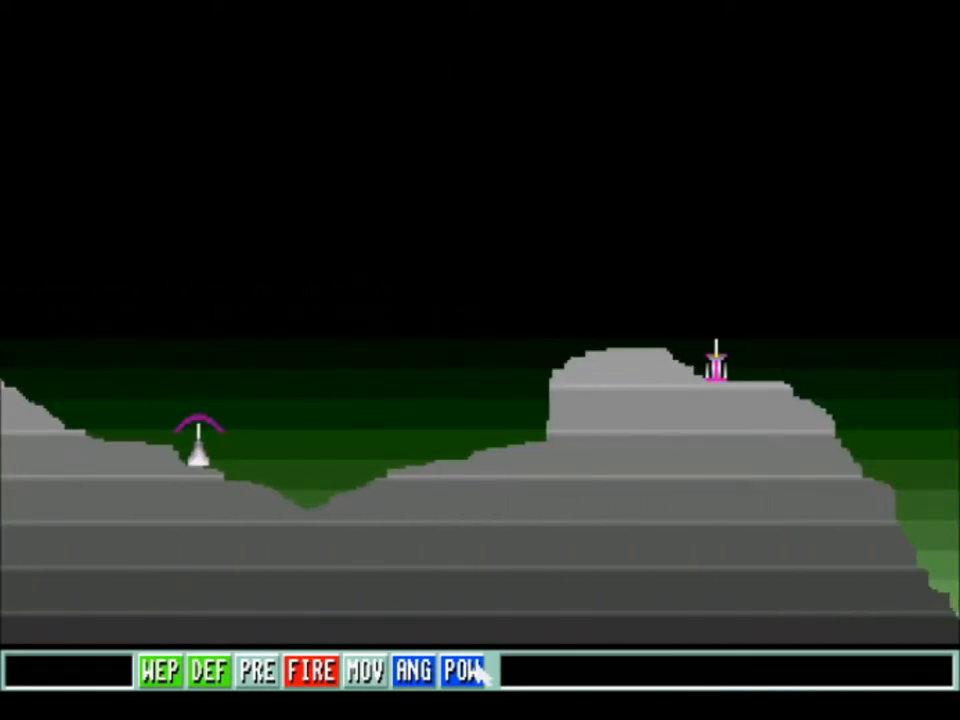
Check the shot power, then browse defenses like Heavy Bouncer and Shield
{"action": "left_click", "coordinate": [208, 671]}
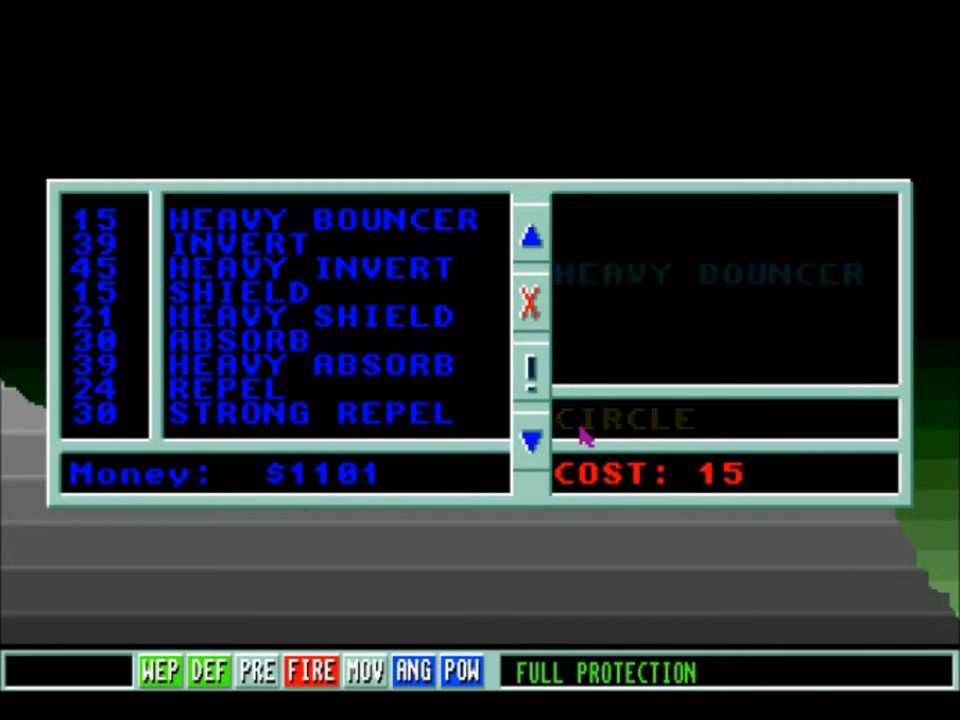
{"action": "left_click", "coordinate": [300, 230]}
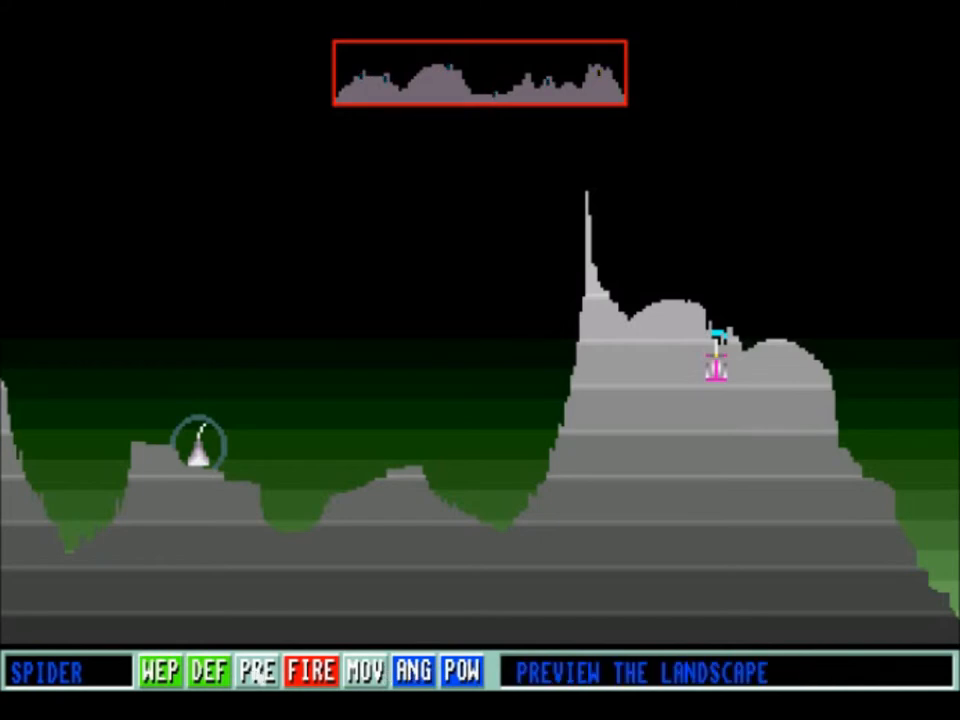
{"action": "left_click", "coordinate": [413, 671]}
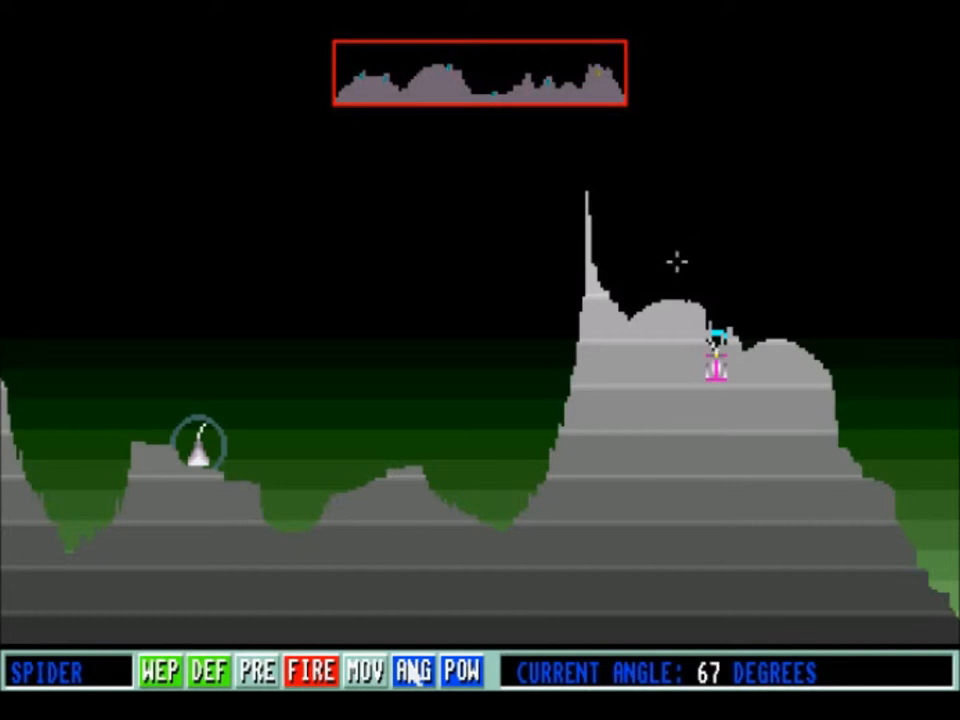
{"action": "left_click", "coordinate": [209, 671]}
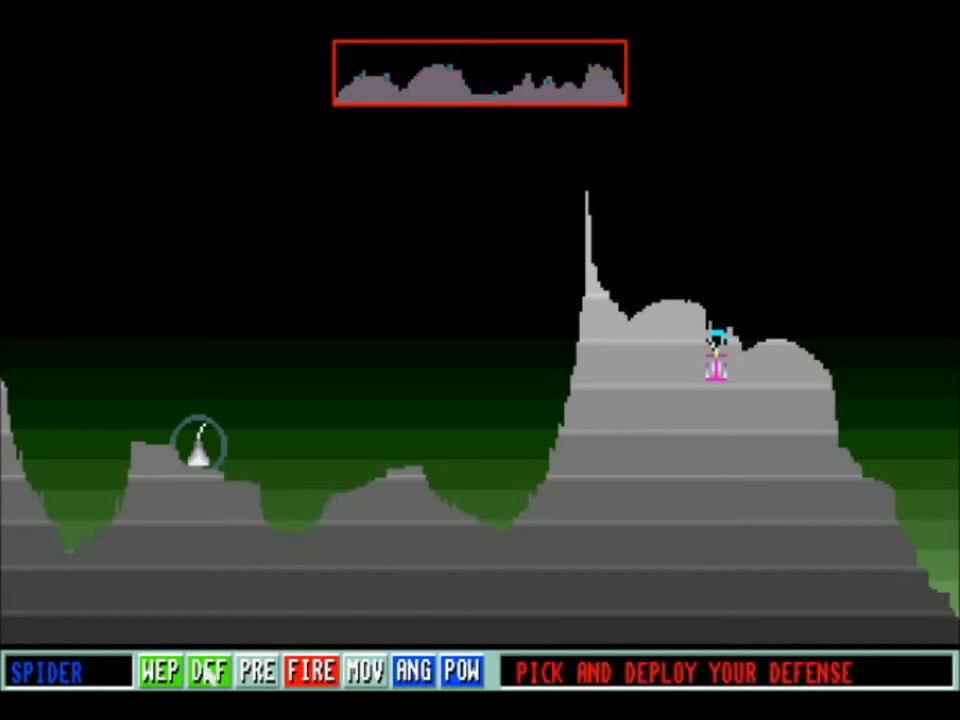
{"action": "left_click", "coordinate": [413, 671]}
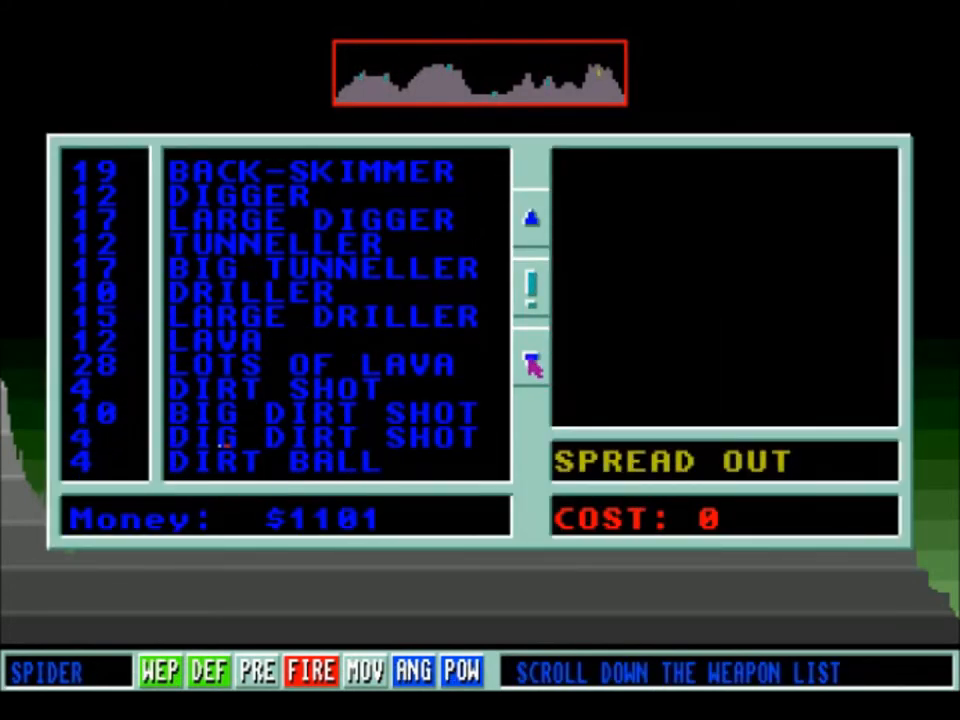
{"action": "left_click", "coordinate": [532, 362]}
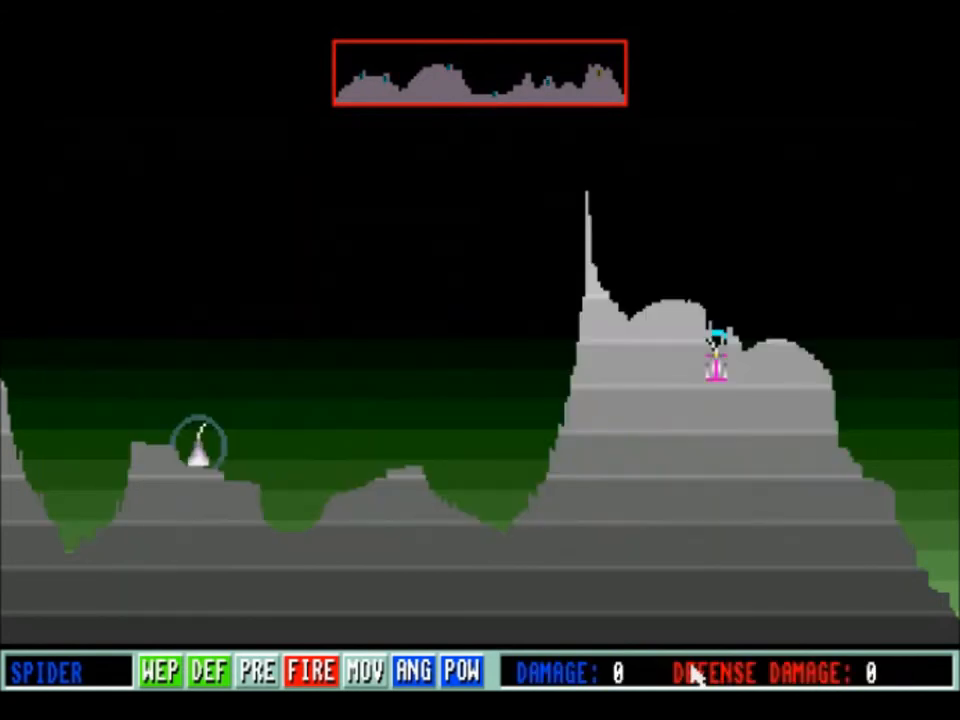
Advance through Jessie's and the other robots' shots until Spider's turn returns
{"action": "left_click", "coordinate": [311, 671]}
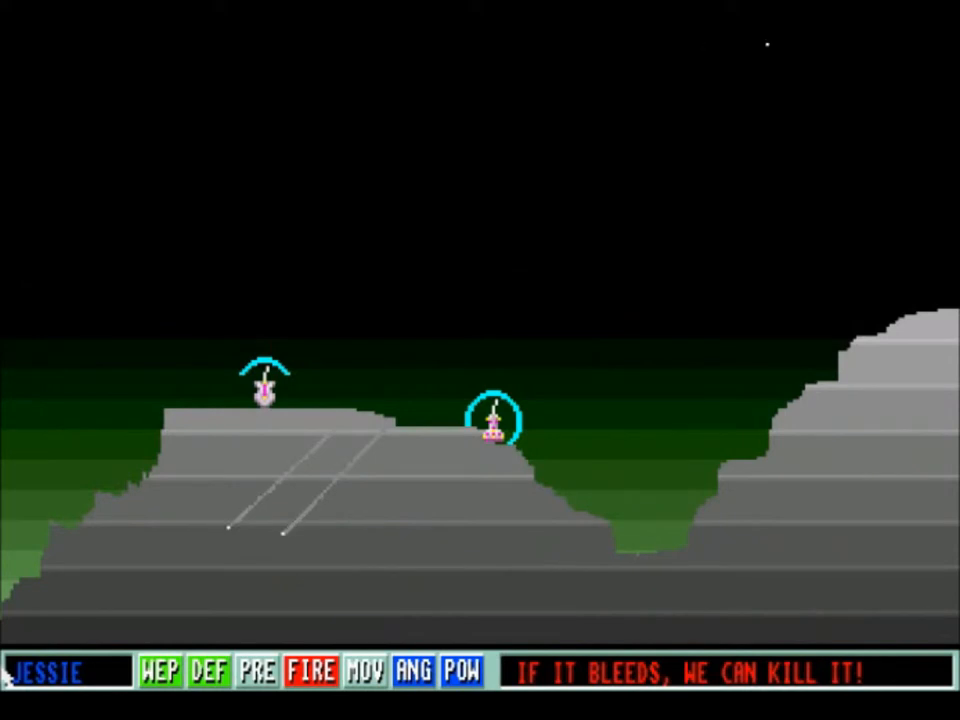
{"action": "left_click", "coordinate": [311, 672]}
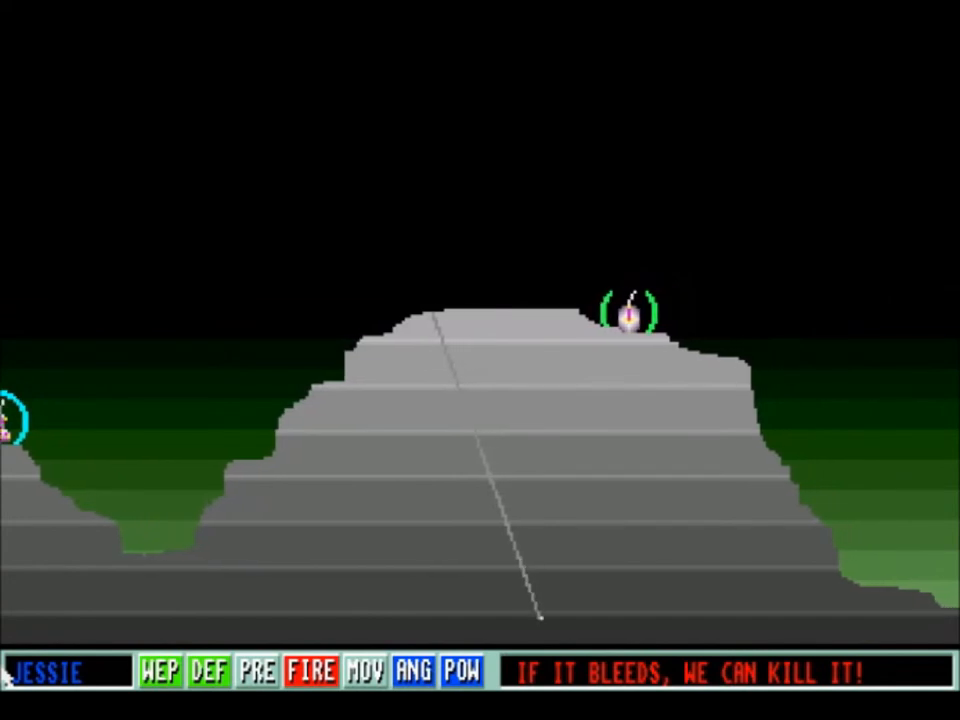
{"action": "left_click", "coordinate": [311, 671]}
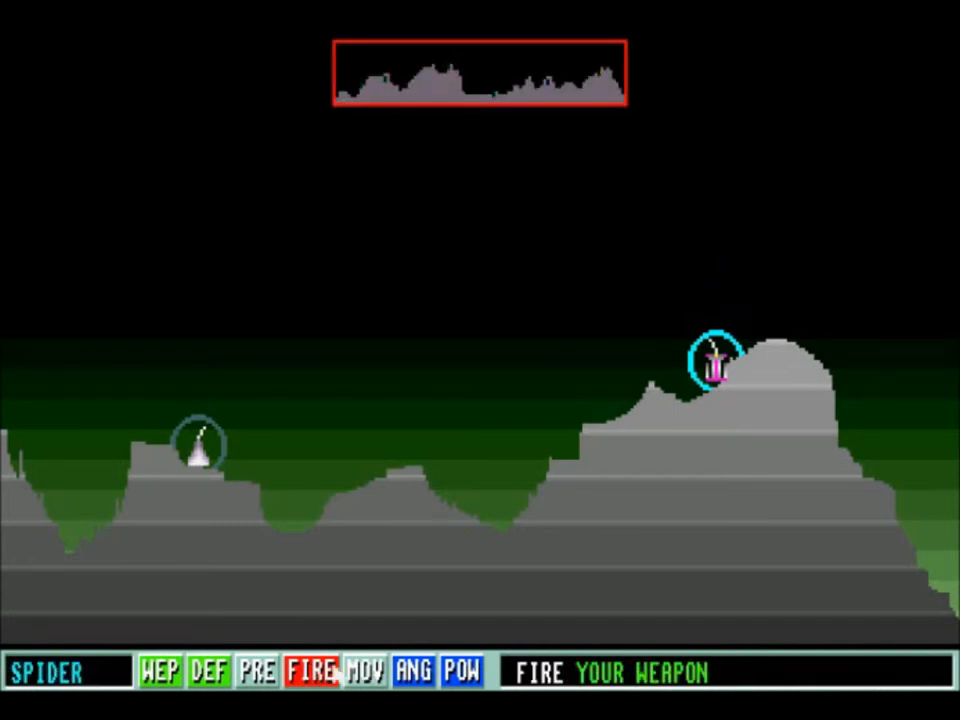
Choose Heavy Bouncer from the defense list and return to the battlefield
{"action": "left_click", "coordinate": [412, 671]}
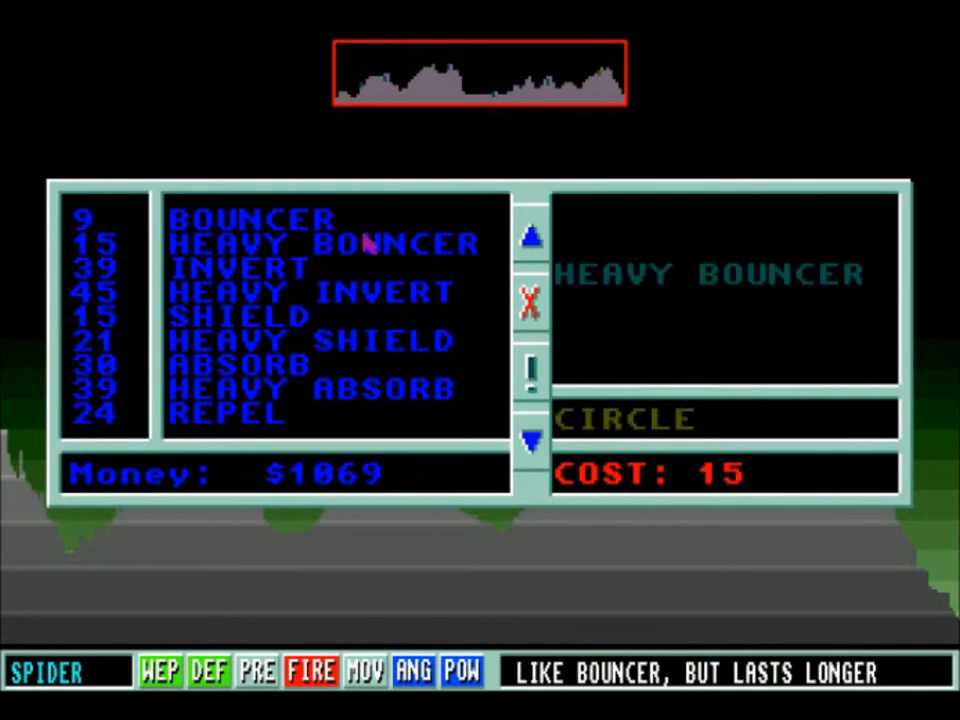
{"action": "left_click", "coordinate": [531, 375]}
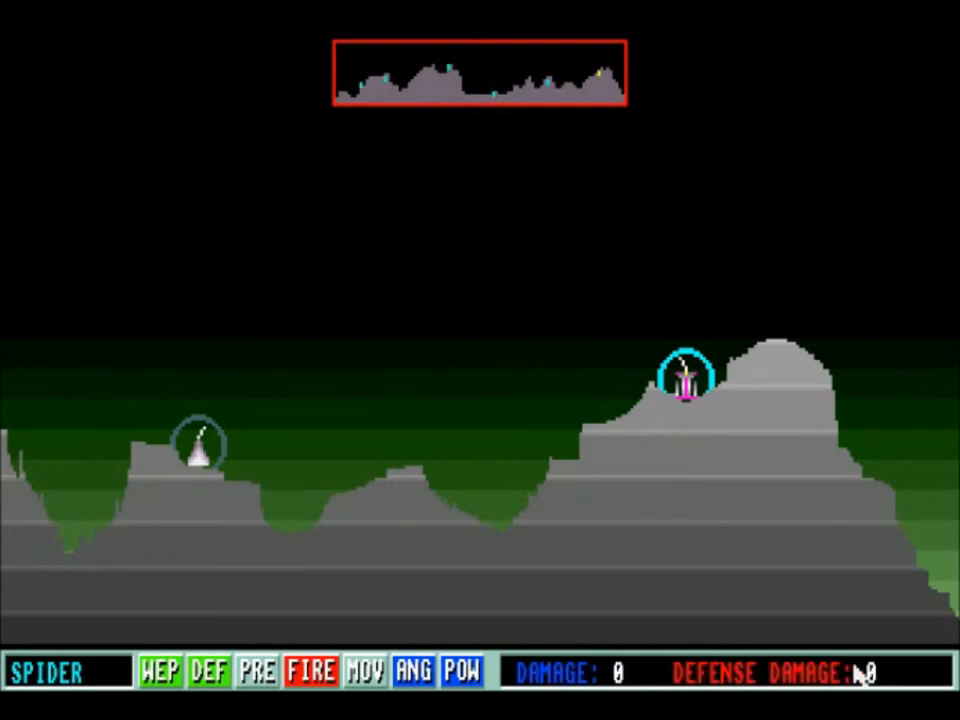
Set Spider to angle 61 and power 235, and buy a Big Shell
{"action": "left_click", "coordinate": [414, 671]}
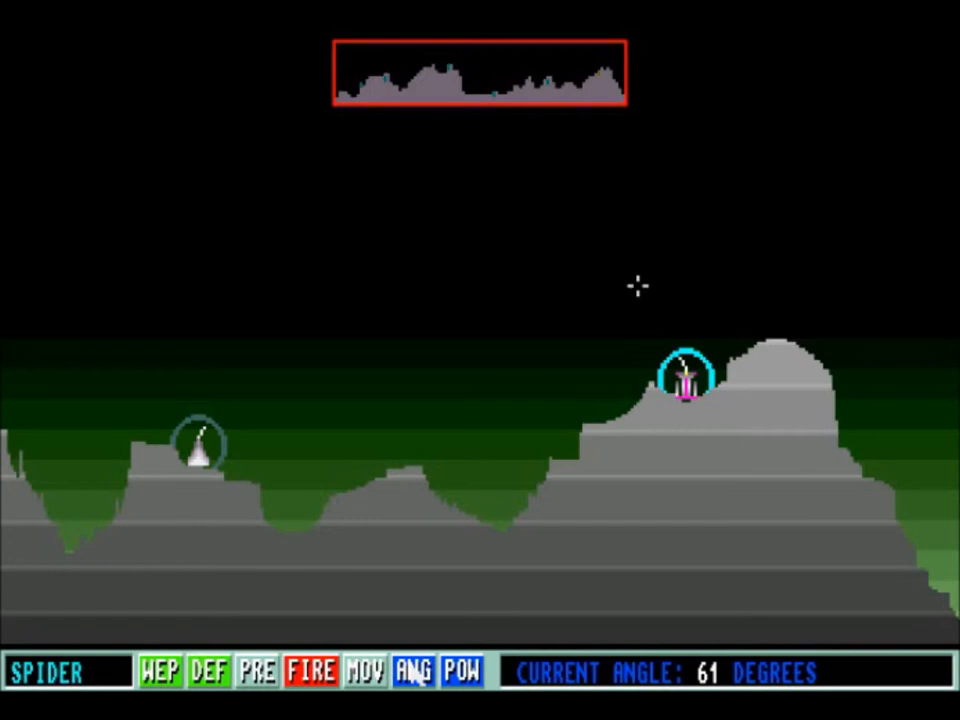
{"action": "left_click", "coordinate": [462, 671]}
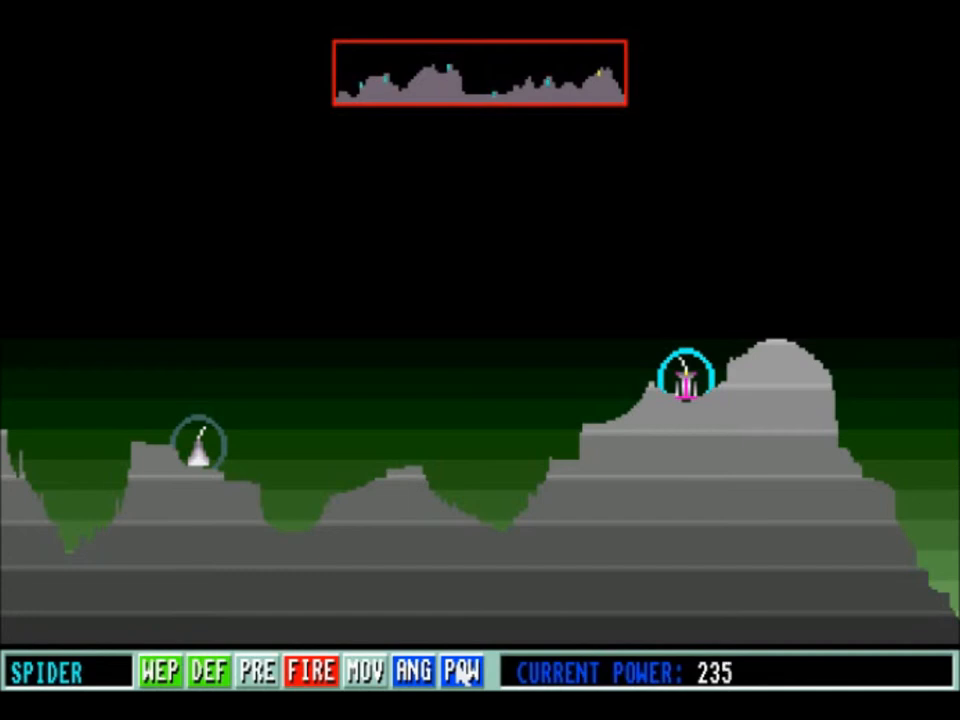
{"action": "left_click", "coordinate": [158, 671]}
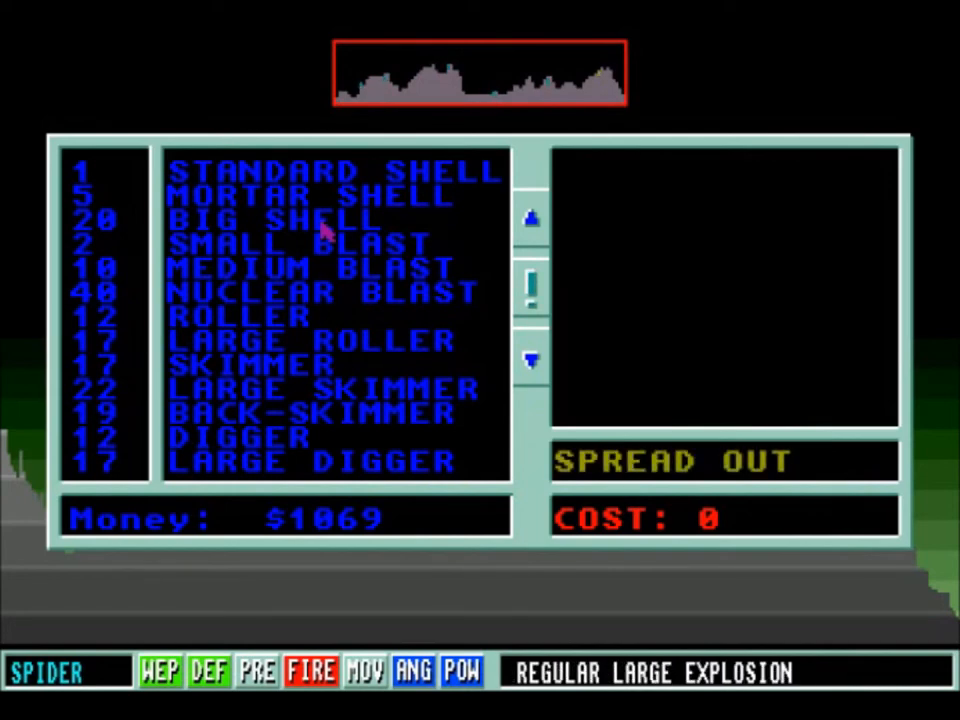
{"action": "left_click", "coordinate": [280, 219]}
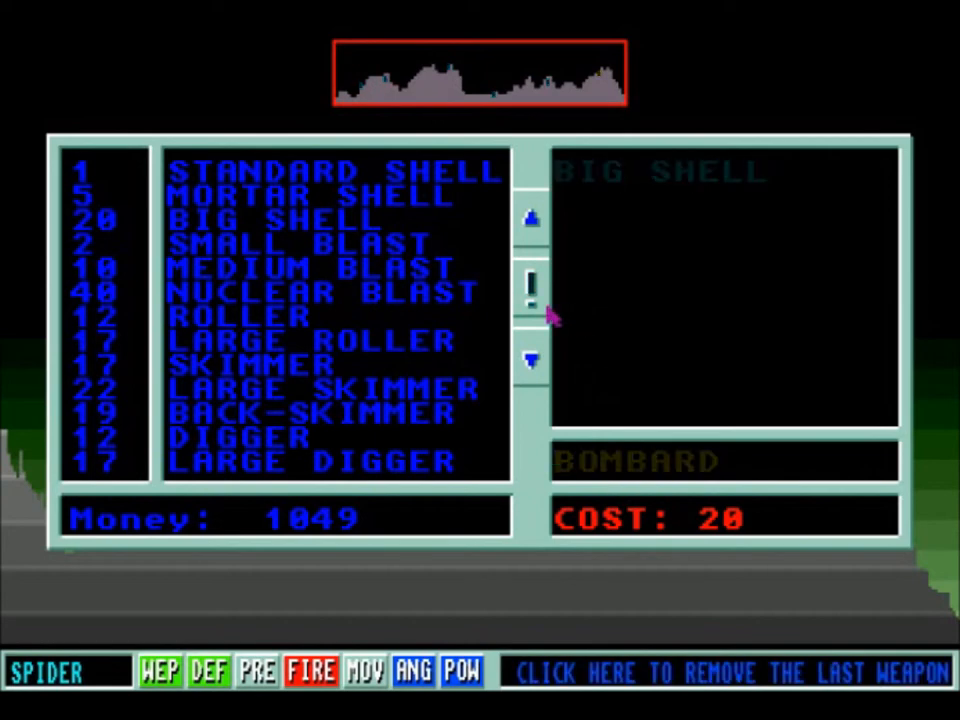
{"action": "left_click", "coordinate": [310, 670]}
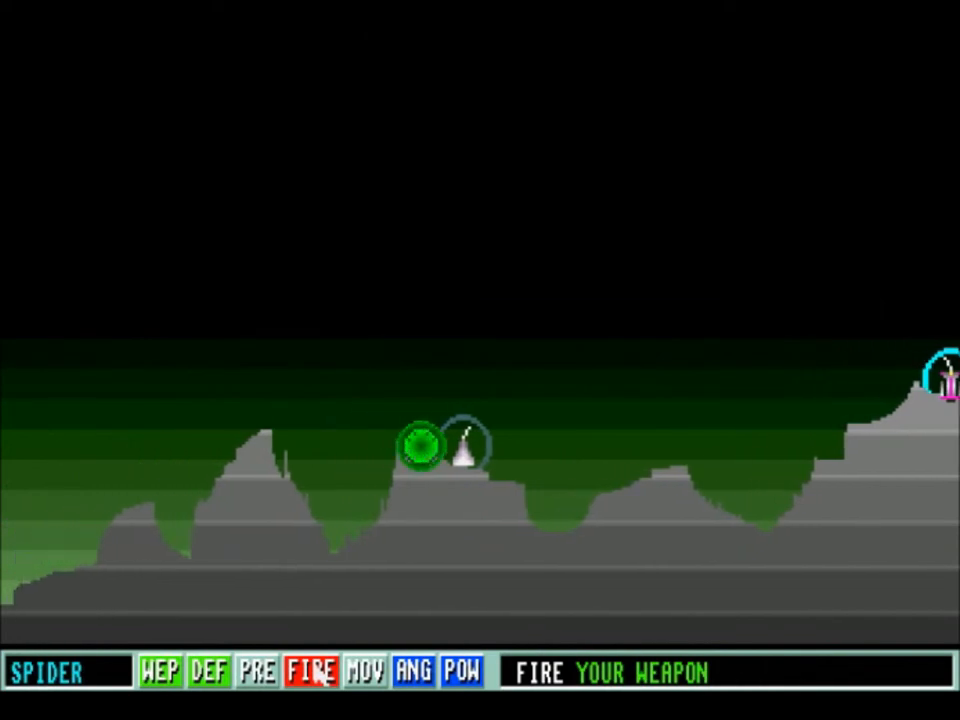
Fire Spider's Big Shell at Jessie's tank on the right-hand hill
{"action": "left_click", "coordinate": [310, 671]}
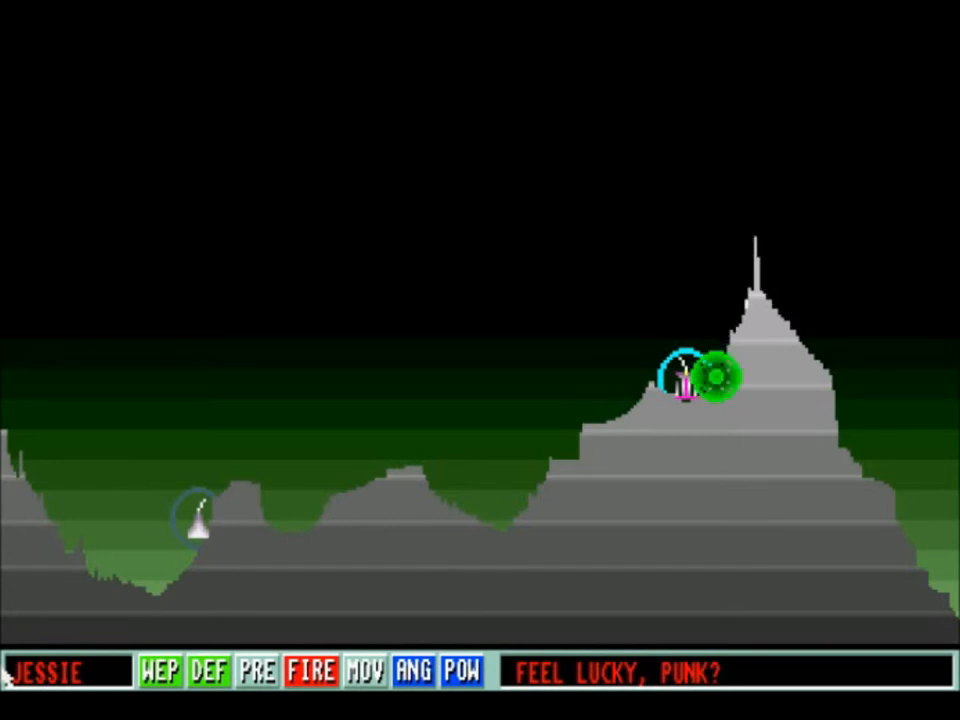
Wait out the robots' turns until Spider can aim again at 60 degrees
{"action": "left_click", "coordinate": [311, 671]}
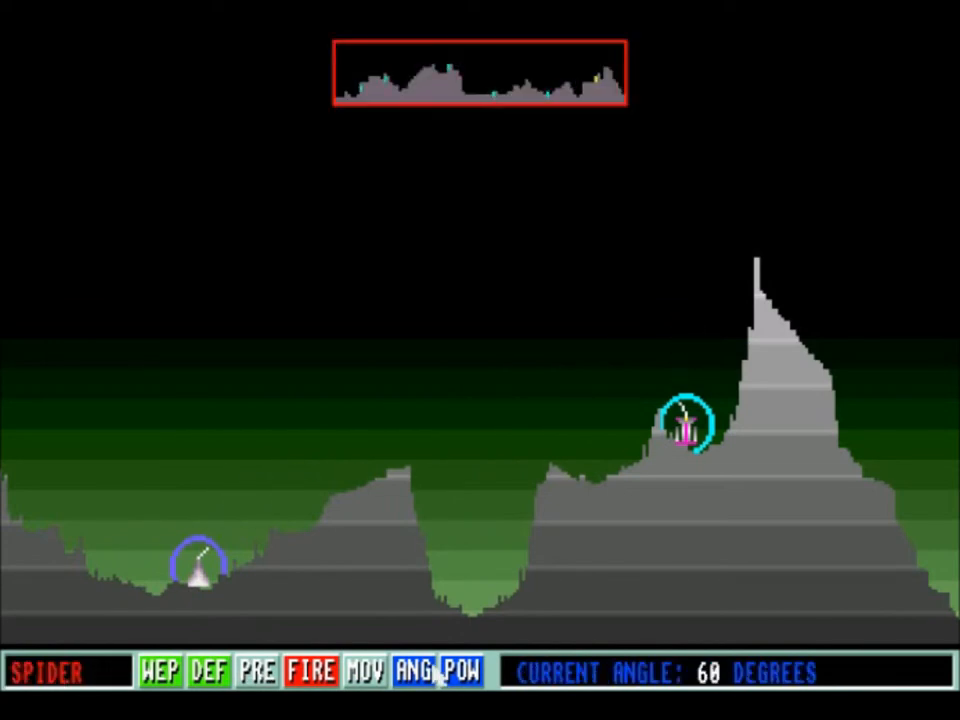
Try moving Spider, find the path blocked, and view weapons with $1034
{"action": "left_click", "coordinate": [365, 671]}
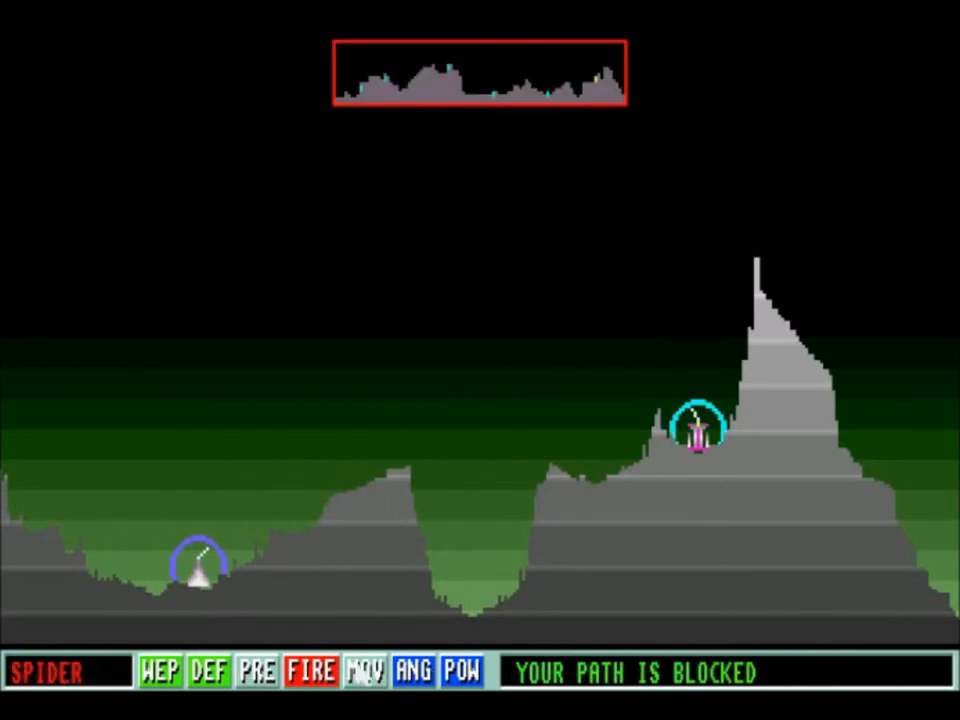
{"action": "left_click", "coordinate": [462, 671]}
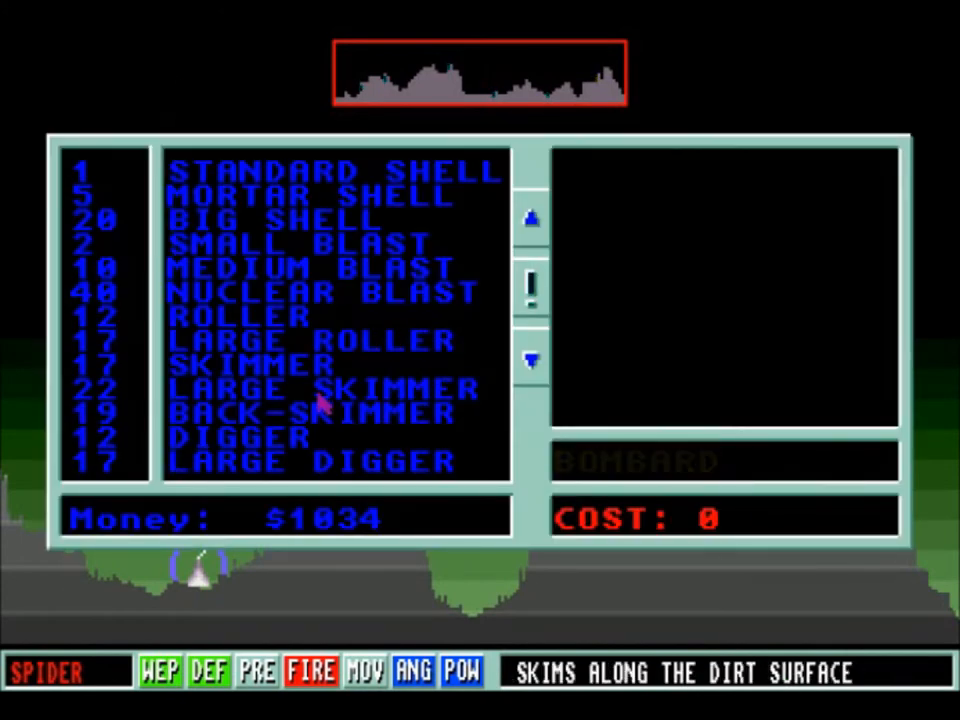
Select the Skimmer weapon and fire, passing the turn to Yolanda
{"action": "left_click", "coordinate": [314, 388]}
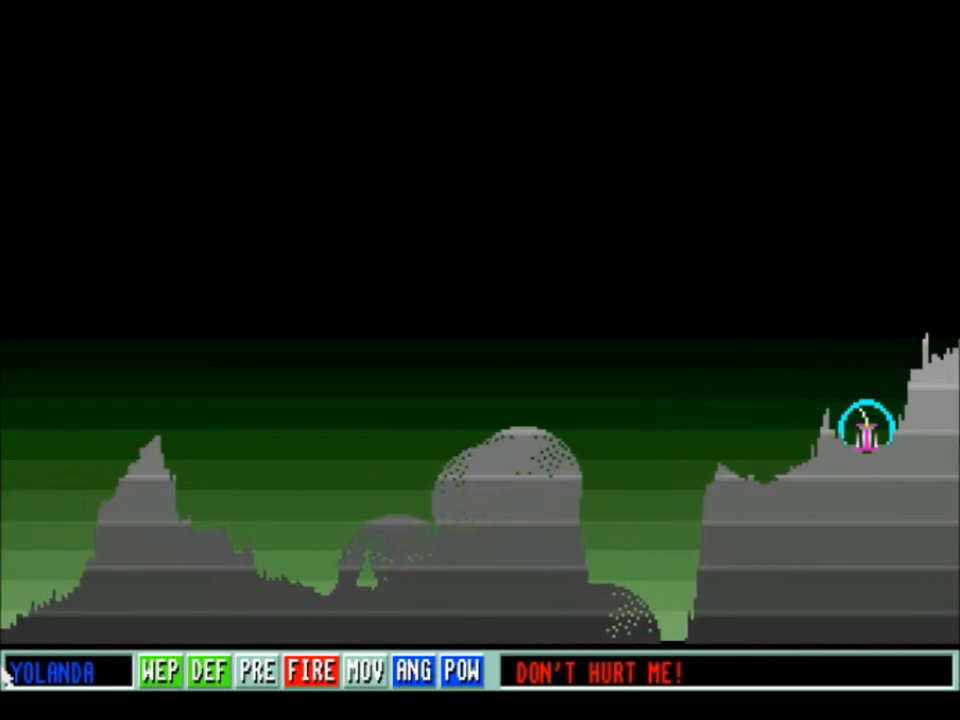
Confirm power 217 and fire Spider's shot, handing the turn to Anette
{"action": "left_click", "coordinate": [310, 671]}
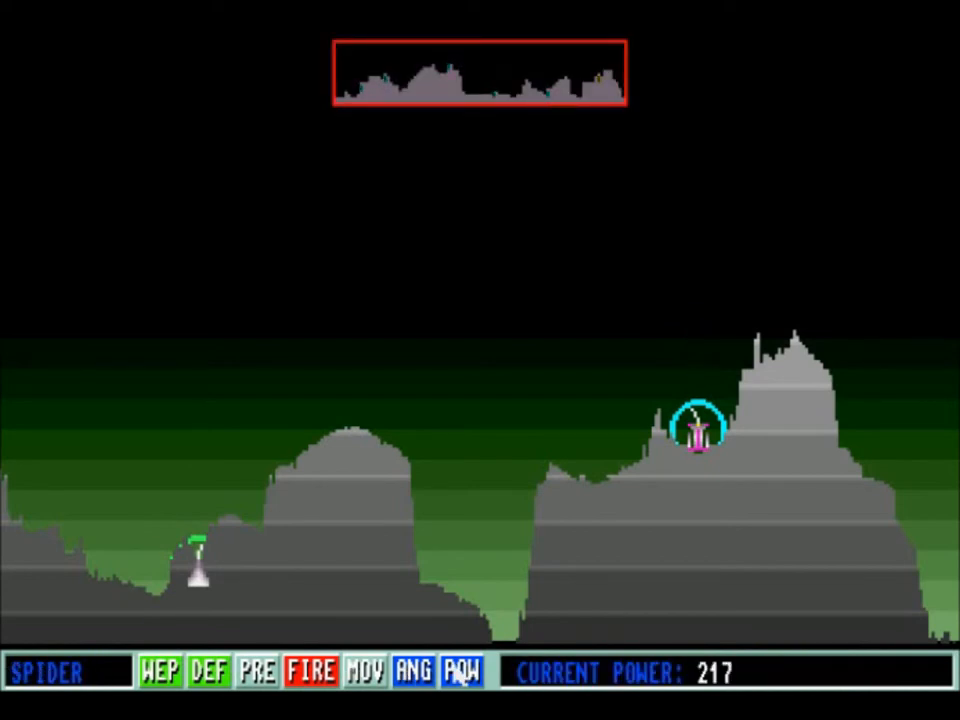
{"action": "left_click", "coordinate": [158, 671]}
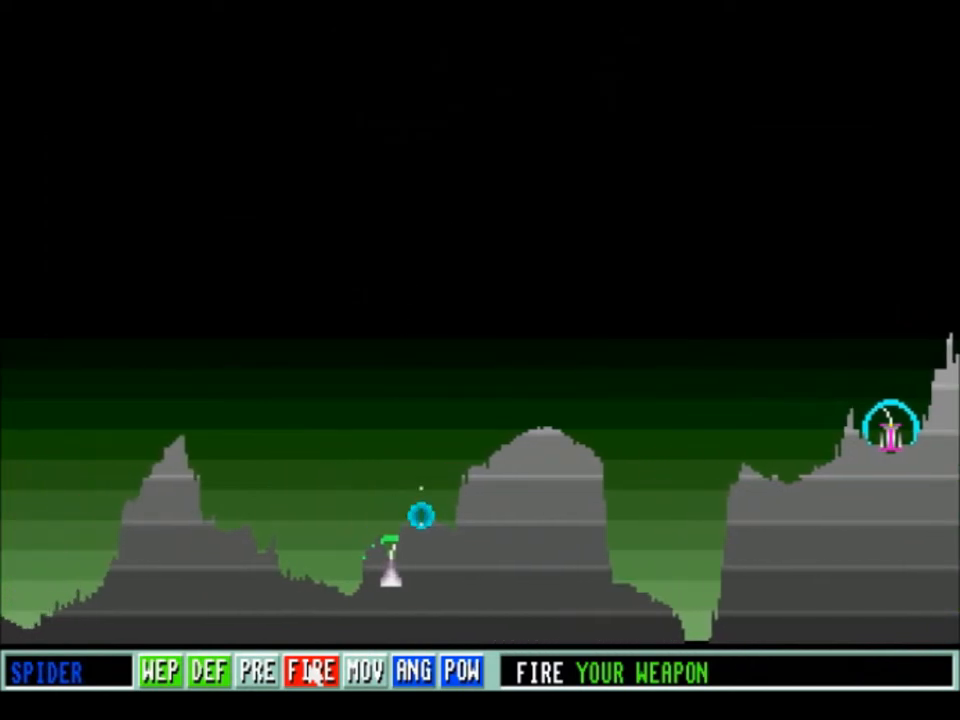
{"action": "left_click", "coordinate": [311, 671]}
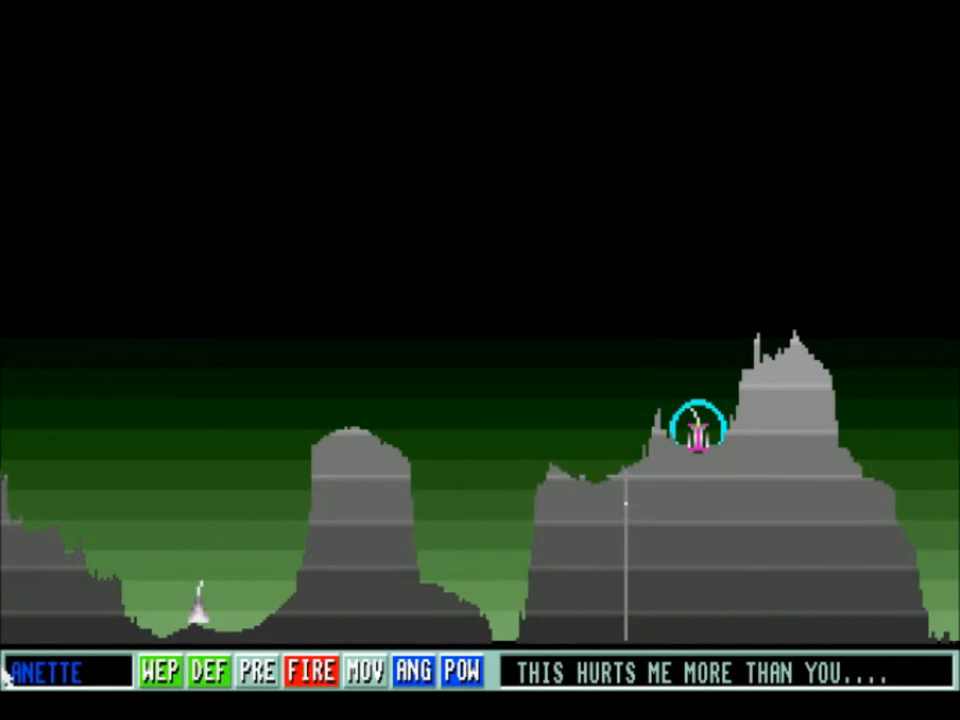
Advance through the robots' turns until Spider is active with power 217
{"action": "left_click", "coordinate": [310, 671]}
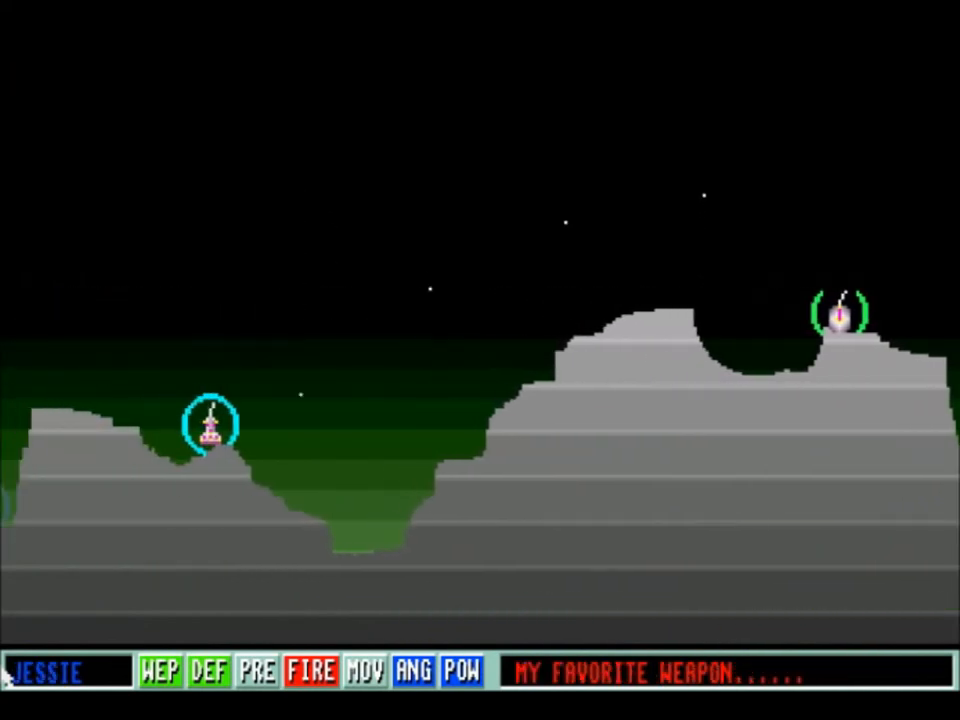
{"action": "left_click", "coordinate": [311, 671]}
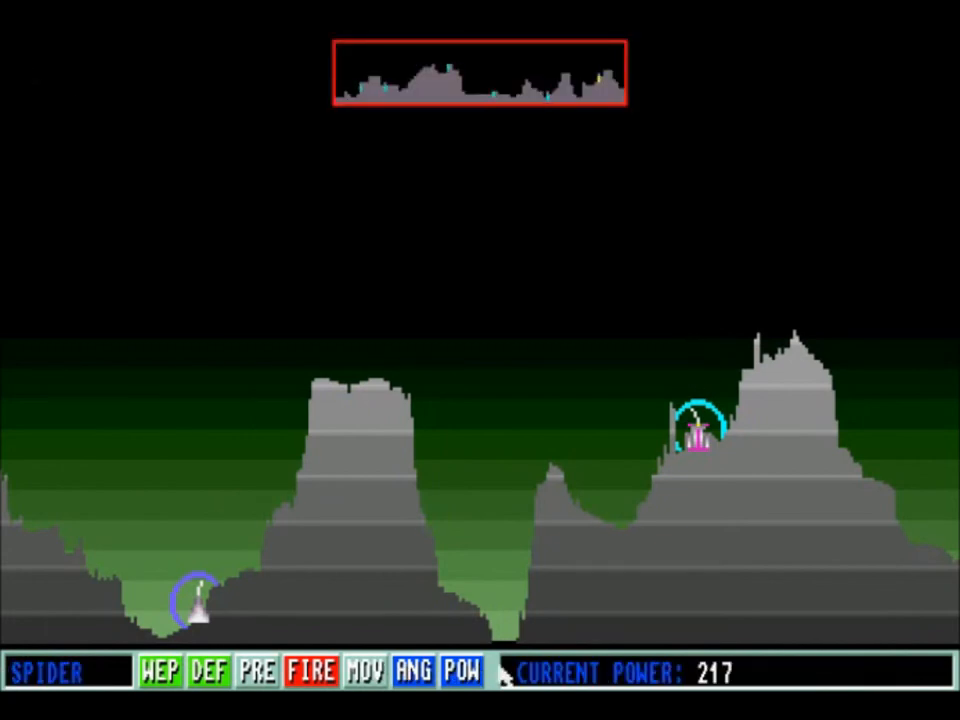
Fire a chosen weapon at power 215, then bring up Spider's defense list
{"action": "left_click", "coordinate": [461, 671]}
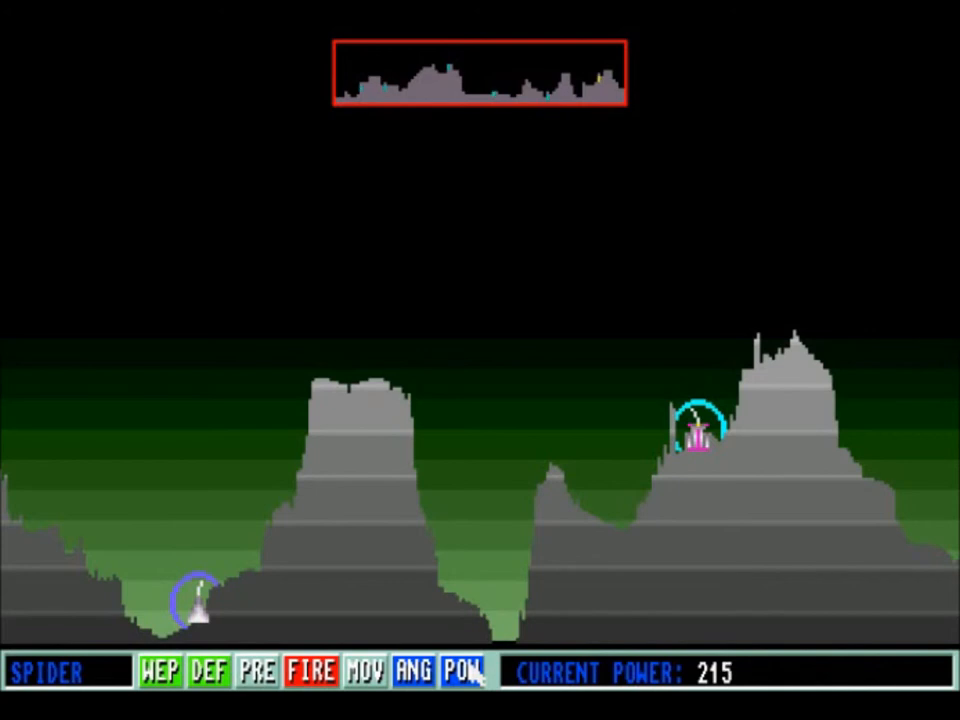
{"action": "left_click", "coordinate": [159, 671]}
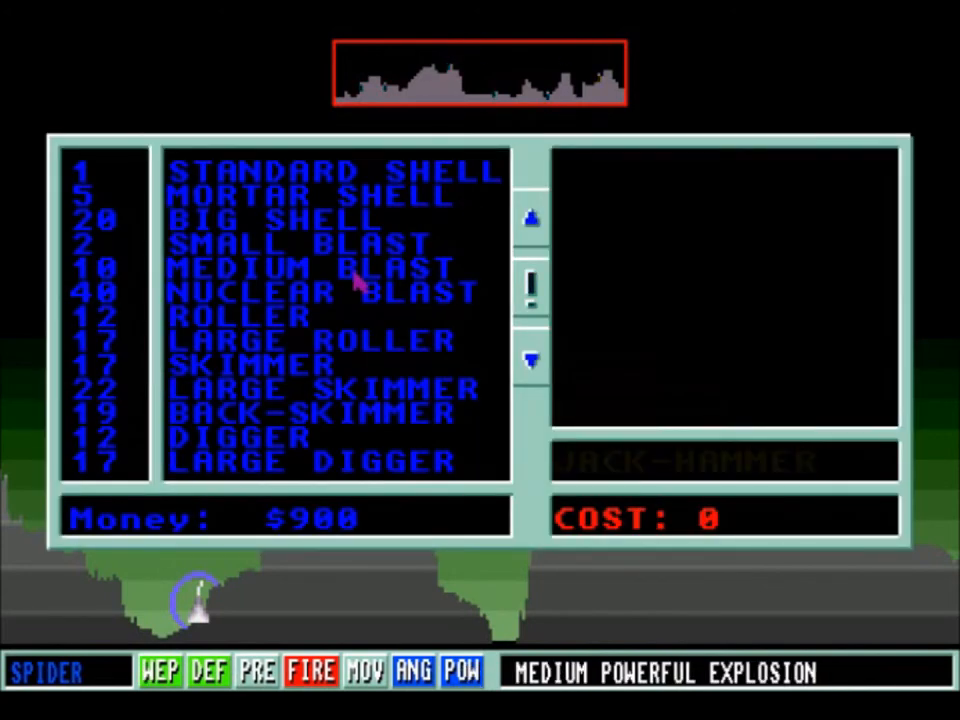
{"action": "left_click", "coordinate": [300, 267]}
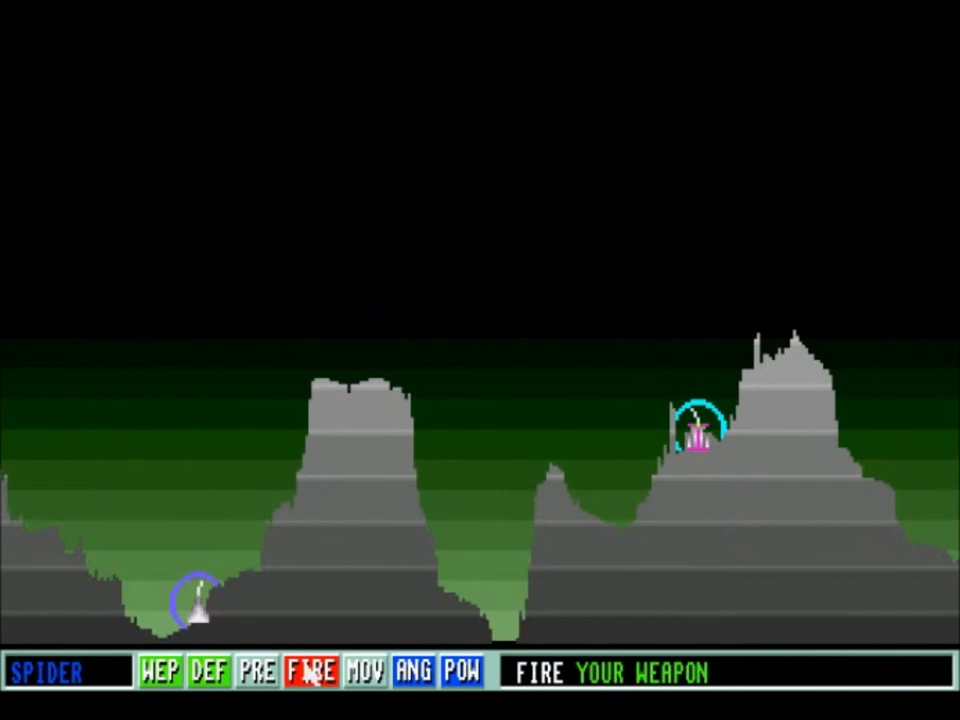
{"action": "left_click", "coordinate": [311, 671]}
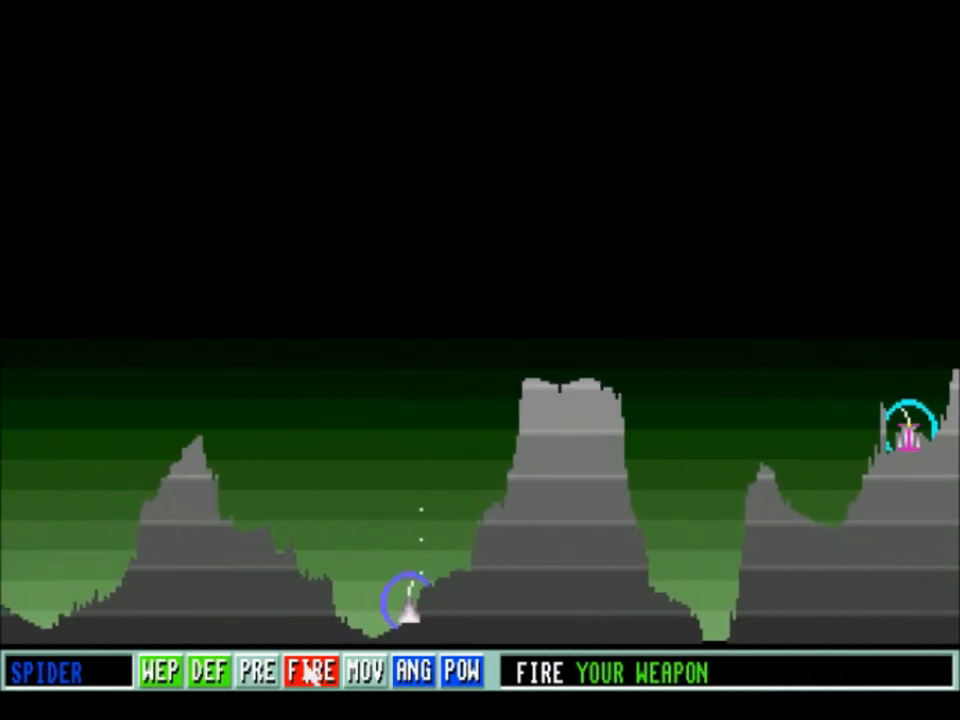
{"action": "left_click", "coordinate": [311, 670]}
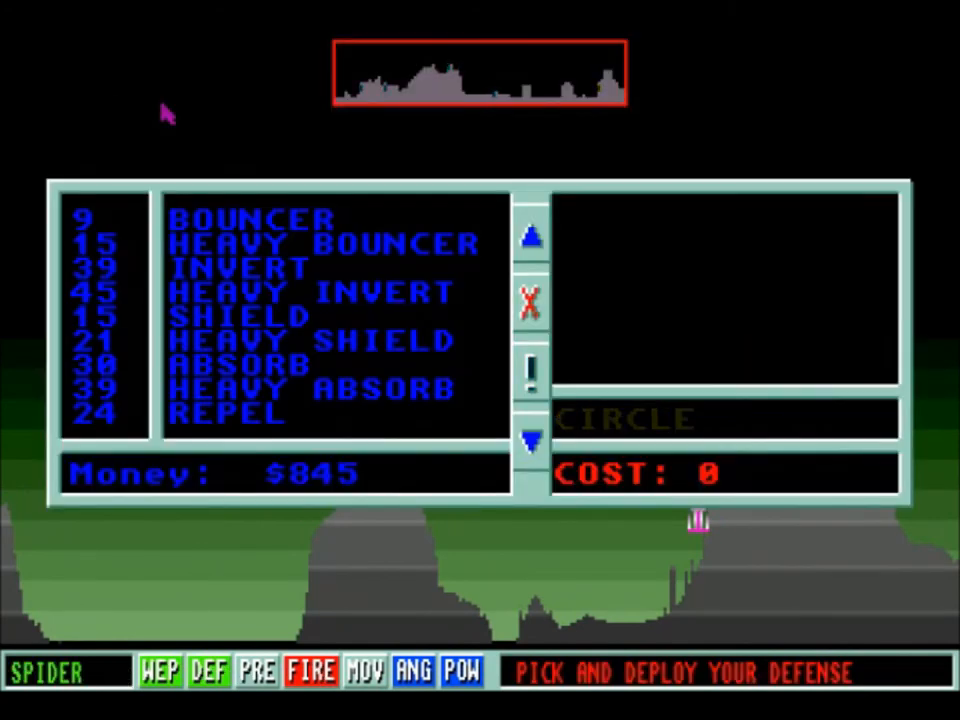
Pick the $15 Shield from the defense list, leaving Spider $830
{"action": "left_click", "coordinate": [240, 315]}
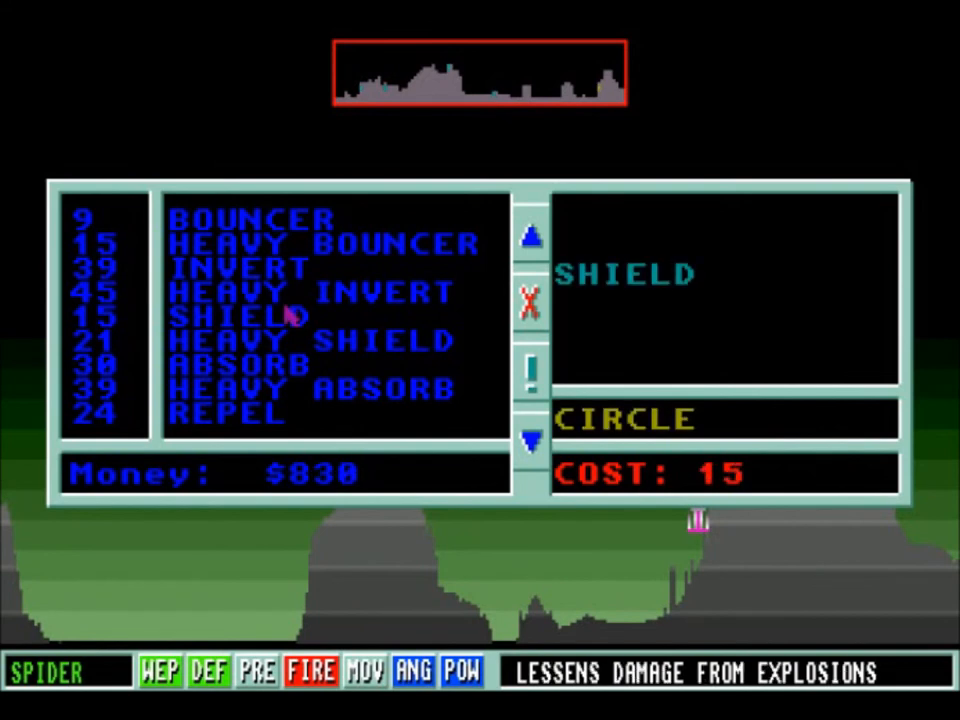
{"action": "mouse_move", "coordinate": [495, 265]}
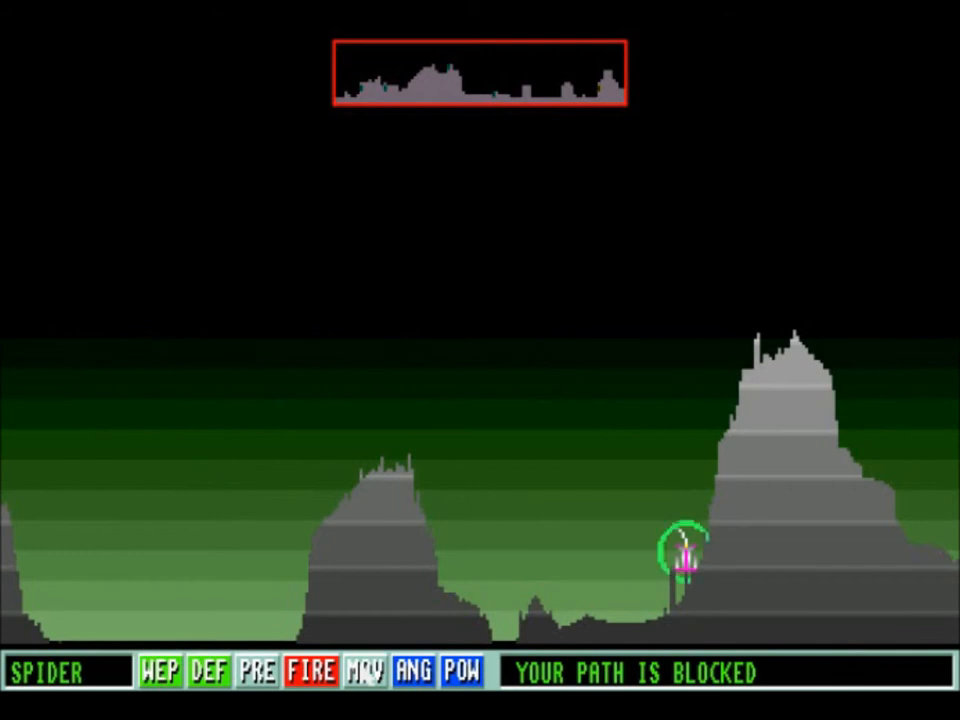
Aim Spider's barrel at 47 degrees and fire the Big Shell
{"action": "left_click", "coordinate": [413, 671]}
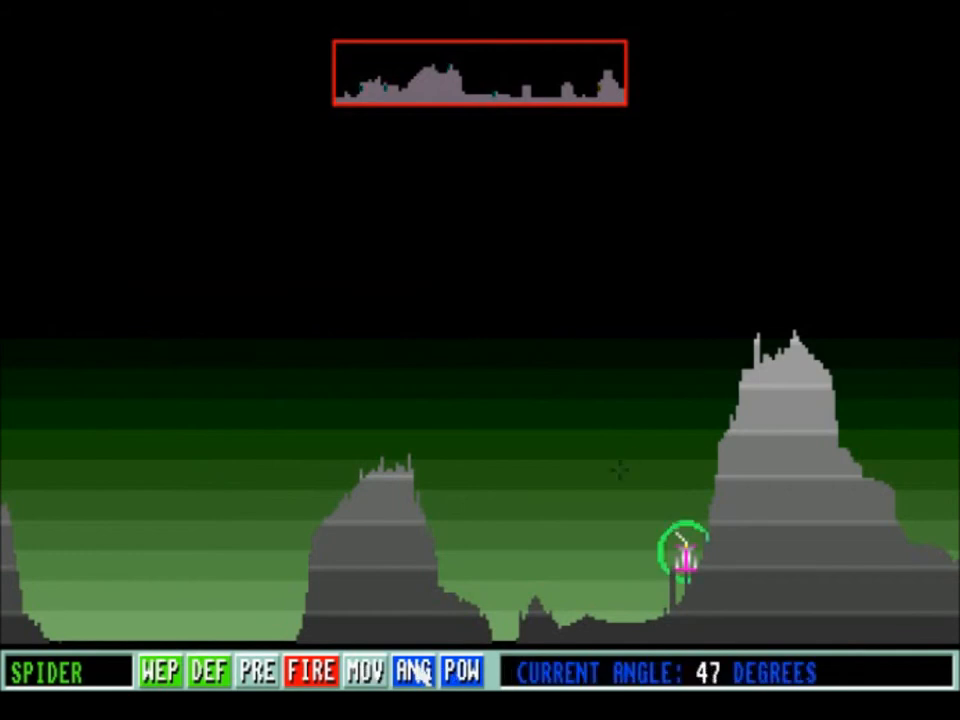
{"action": "left_click", "coordinate": [311, 671]}
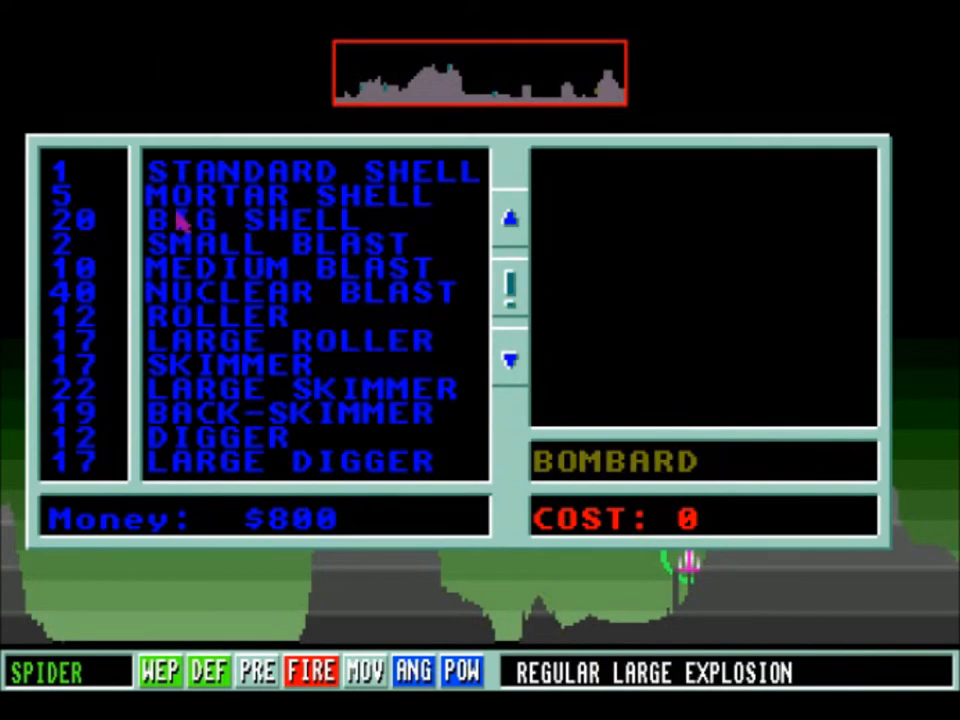
{"action": "left_click", "coordinate": [510, 360]}
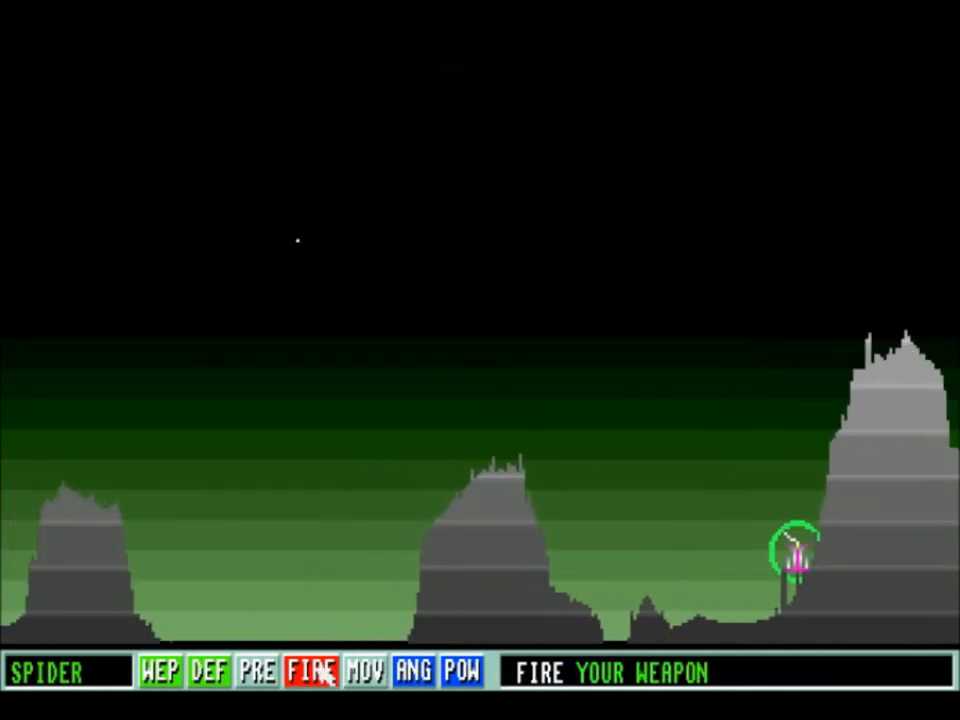
{"action": "left_click", "coordinate": [311, 670]}
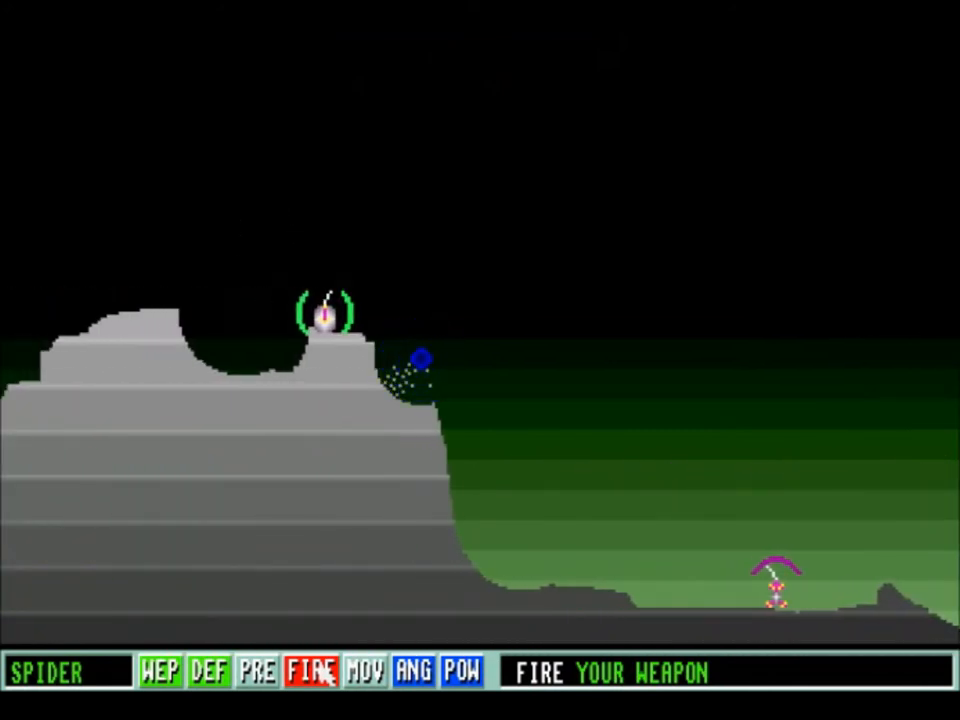
Launch Spider's selected weapon at the tank on the low ground to the right
{"action": "left_click", "coordinate": [311, 670]}
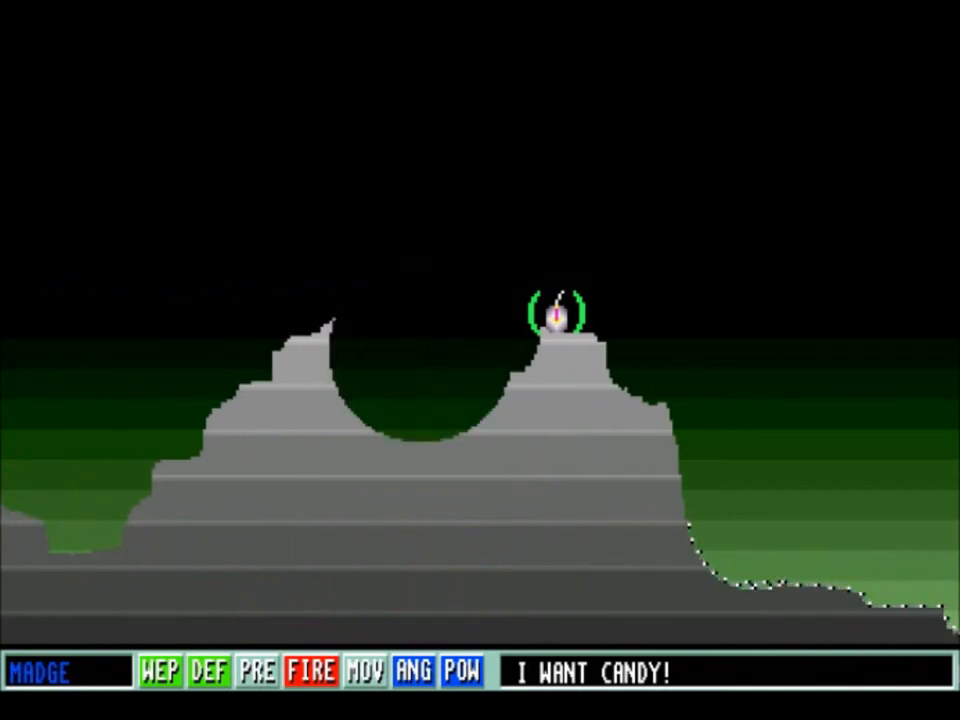
Advance through the robot opponents' turns until Spider's landscape preview appears
{"action": "left_click", "coordinate": [310, 671]}
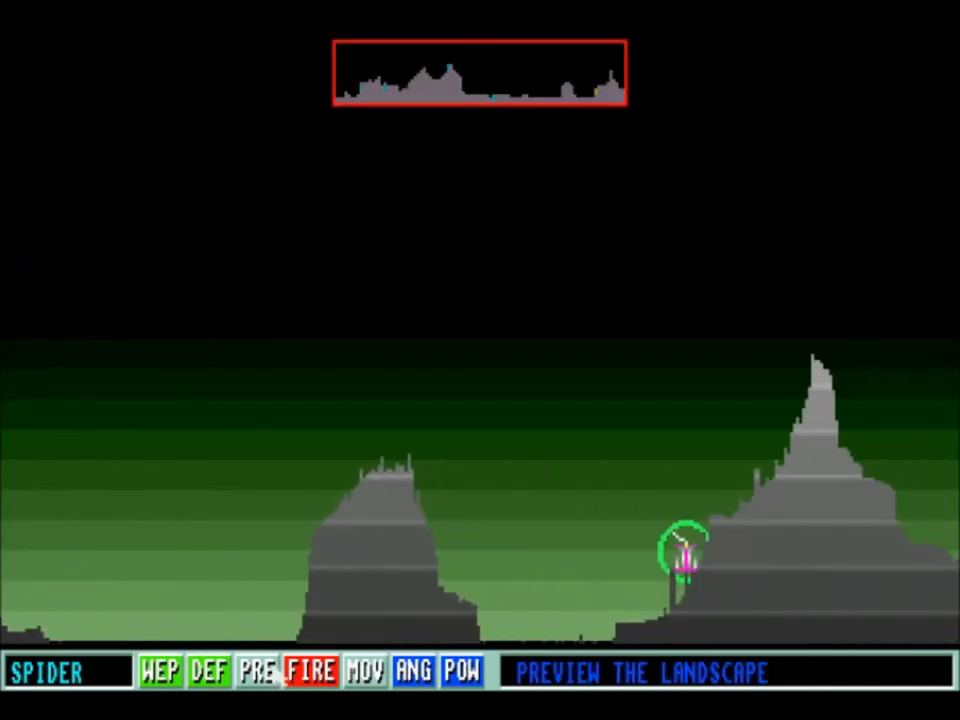
Check the landscape preview, then rain shots on the opponent on the left hilltop
{"action": "left_click", "coordinate": [463, 671]}
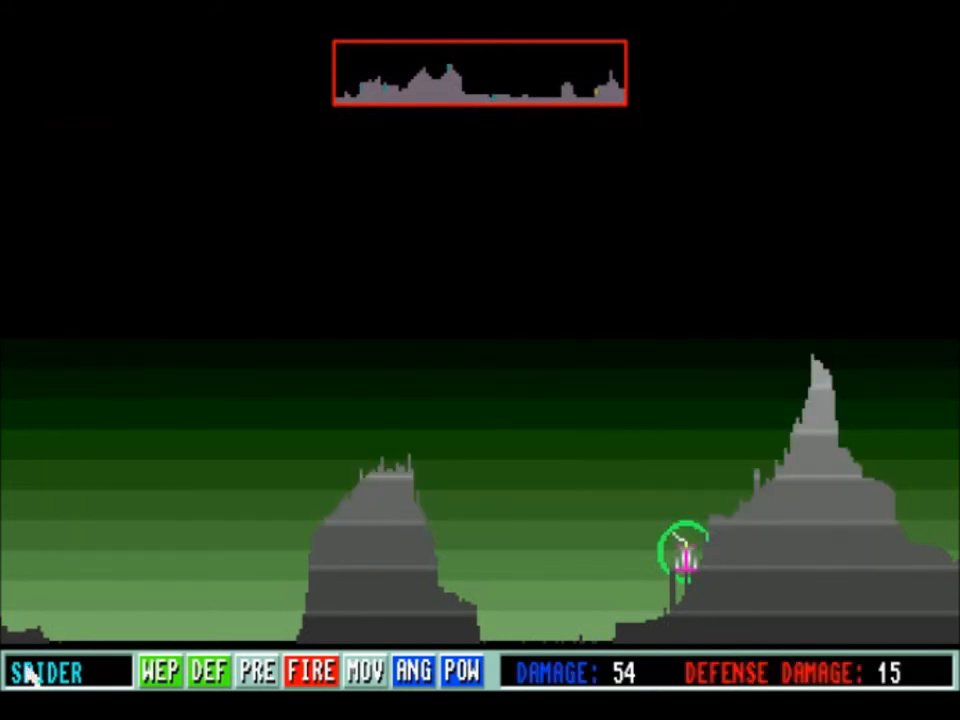
{"action": "left_click", "coordinate": [310, 671]}
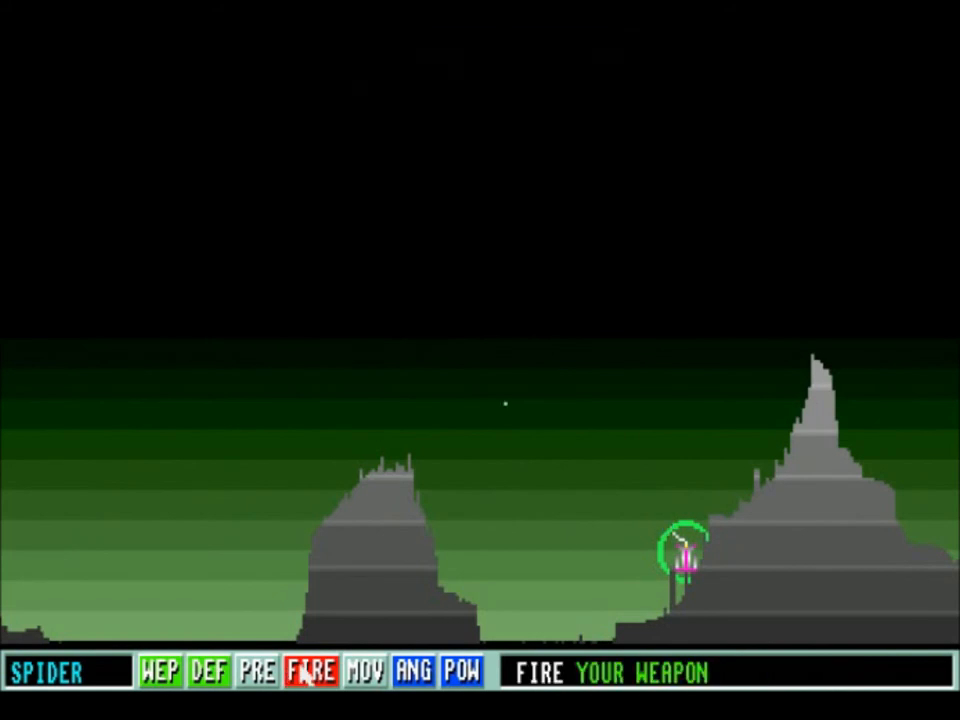
{"action": "left_click", "coordinate": [310, 670]}
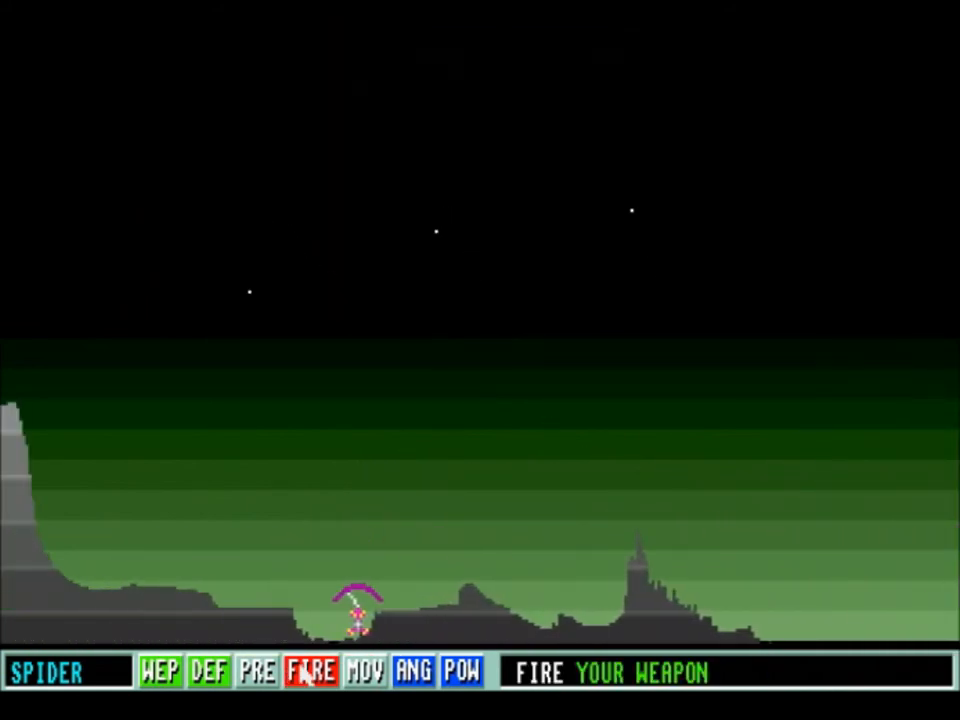
{"action": "left_click", "coordinate": [310, 670]}
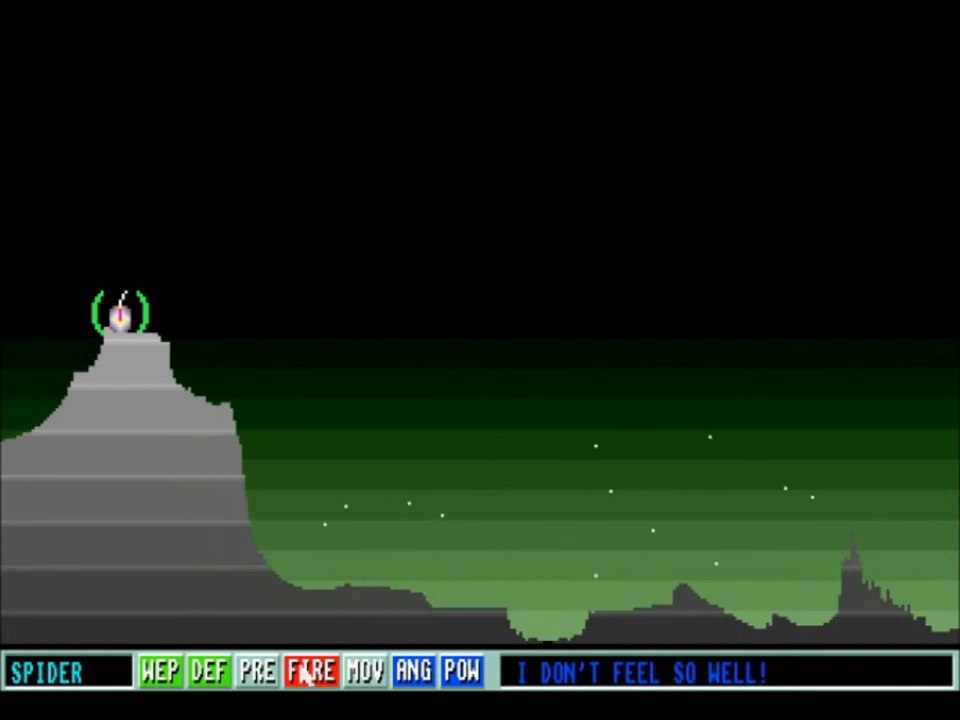
Advance through Arlene's and Madge's turns until Spider is prompted to deploy a defense
{"action": "left_click", "coordinate": [311, 671]}
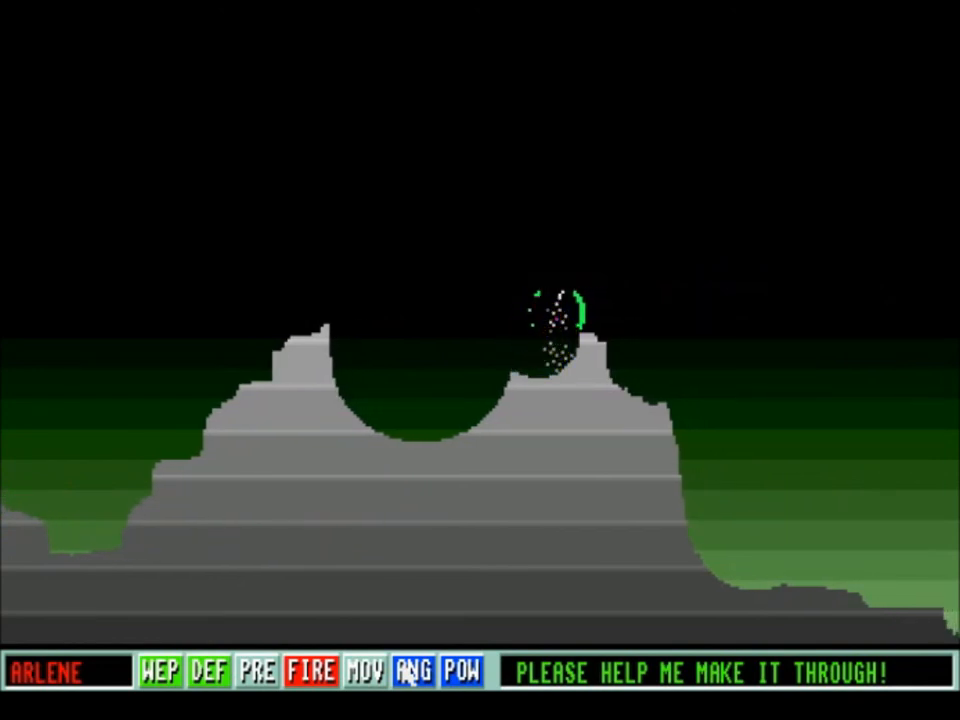
{"action": "left_click", "coordinate": [311, 671]}
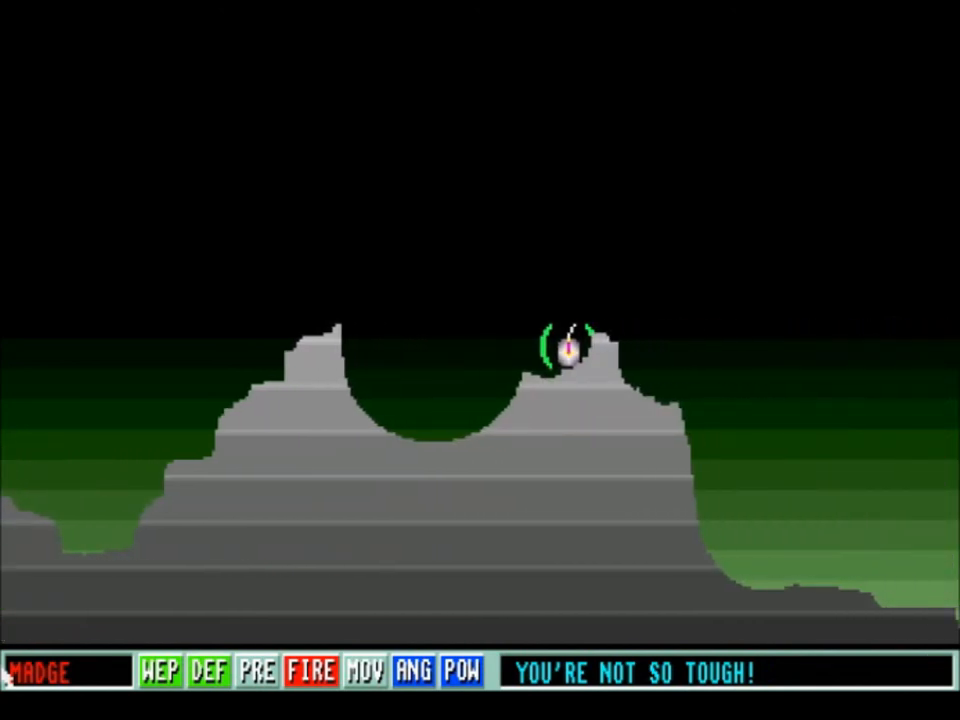
{"action": "left_click", "coordinate": [311, 671]}
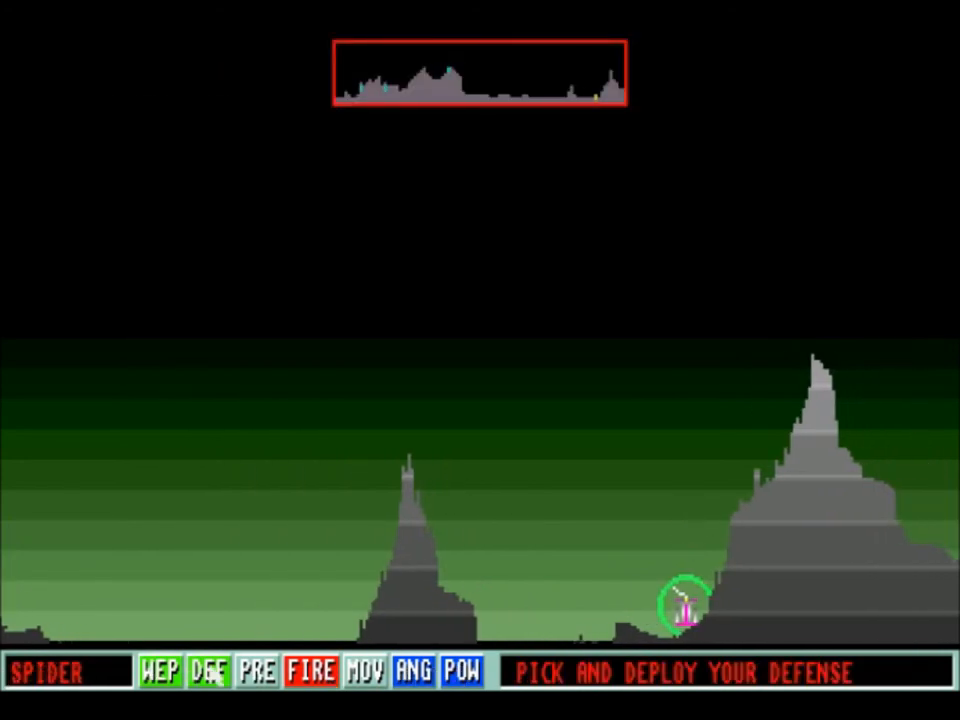
Keep the 45-degree angle, preview the landscape, and load three Large Skimmers
{"action": "left_click", "coordinate": [412, 671]}
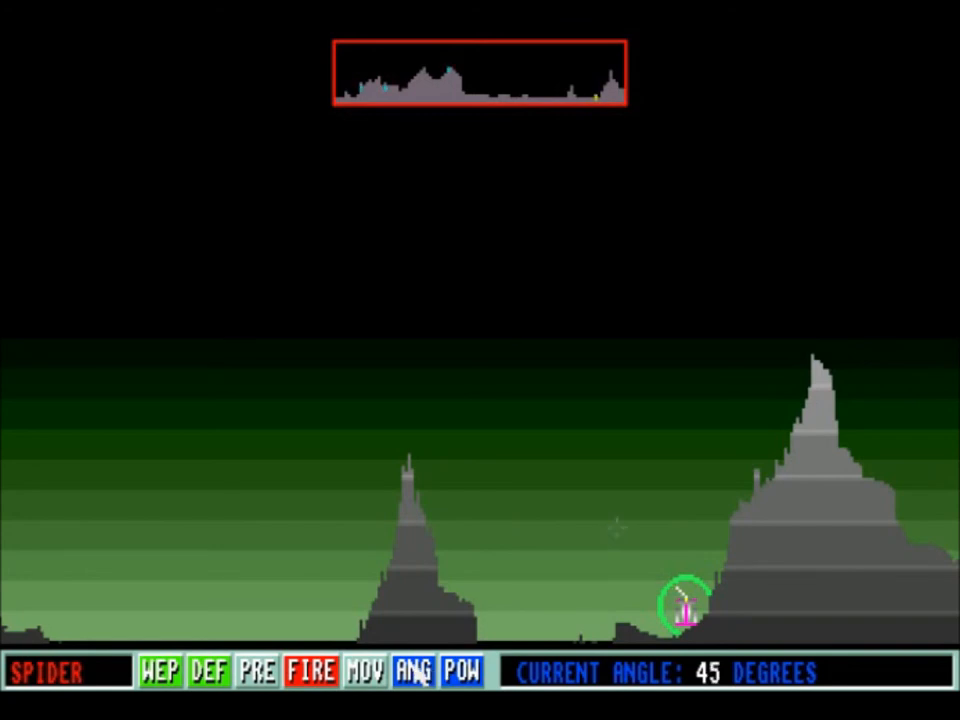
{"action": "left_click", "coordinate": [462, 671]}
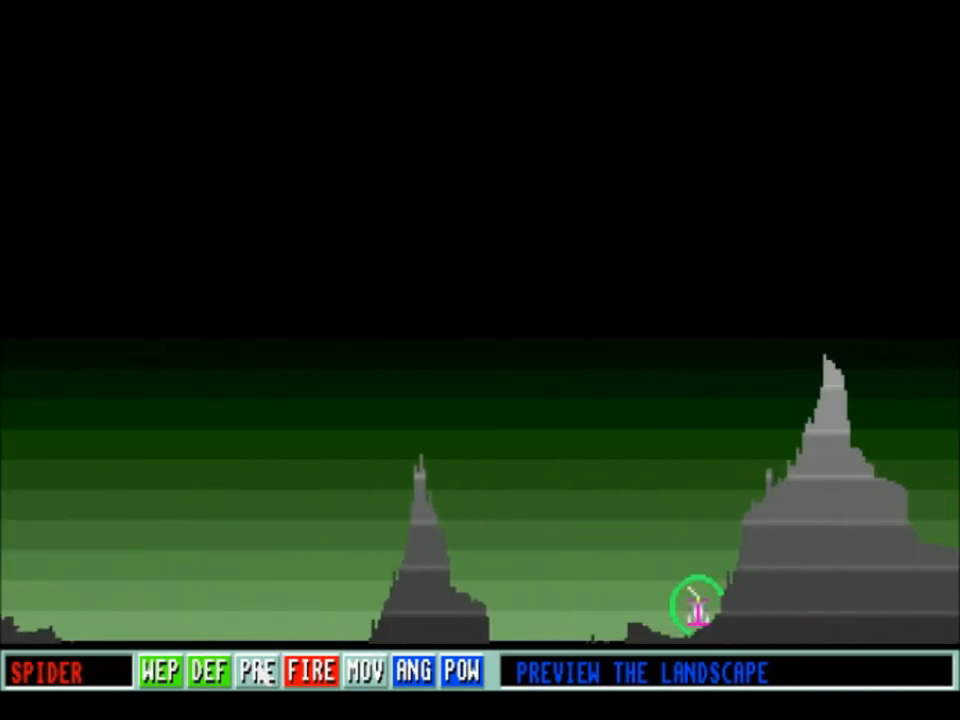
{"action": "left_click", "coordinate": [157, 671]}
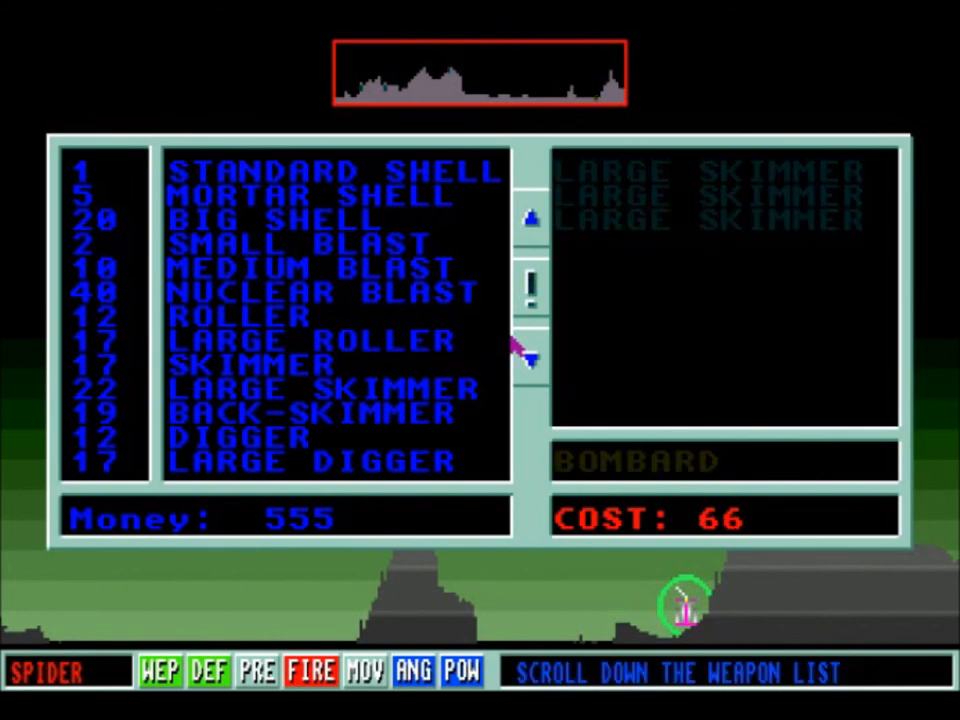
{"action": "left_click", "coordinate": [311, 671]}
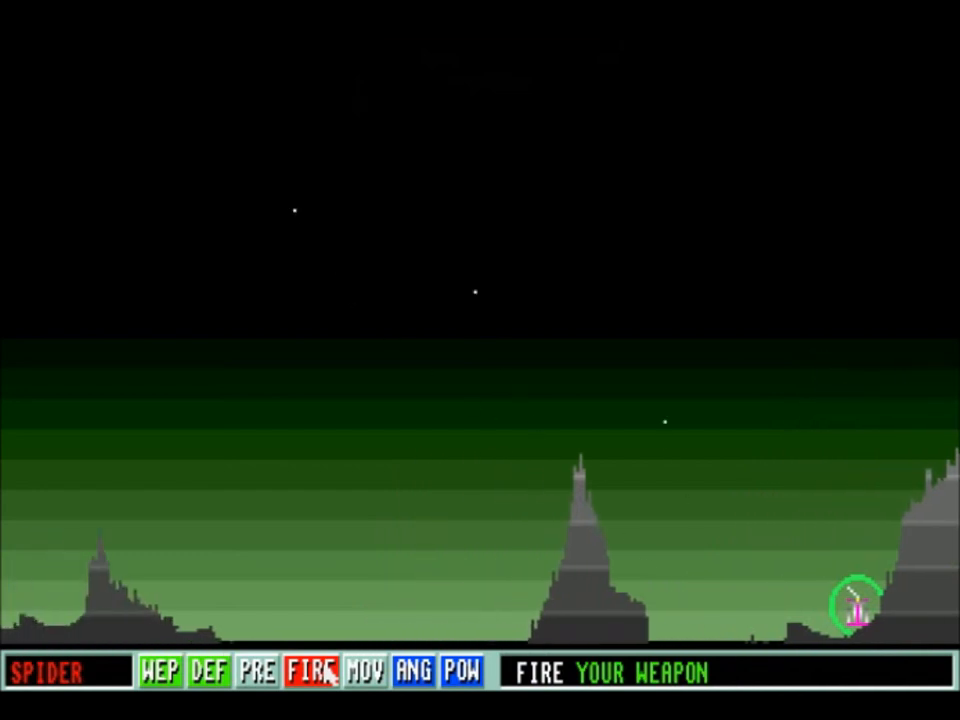
Fire the Large Skimmers at the shielded hilltop tank and watch the opponents' turns
{"action": "left_click", "coordinate": [311, 670]}
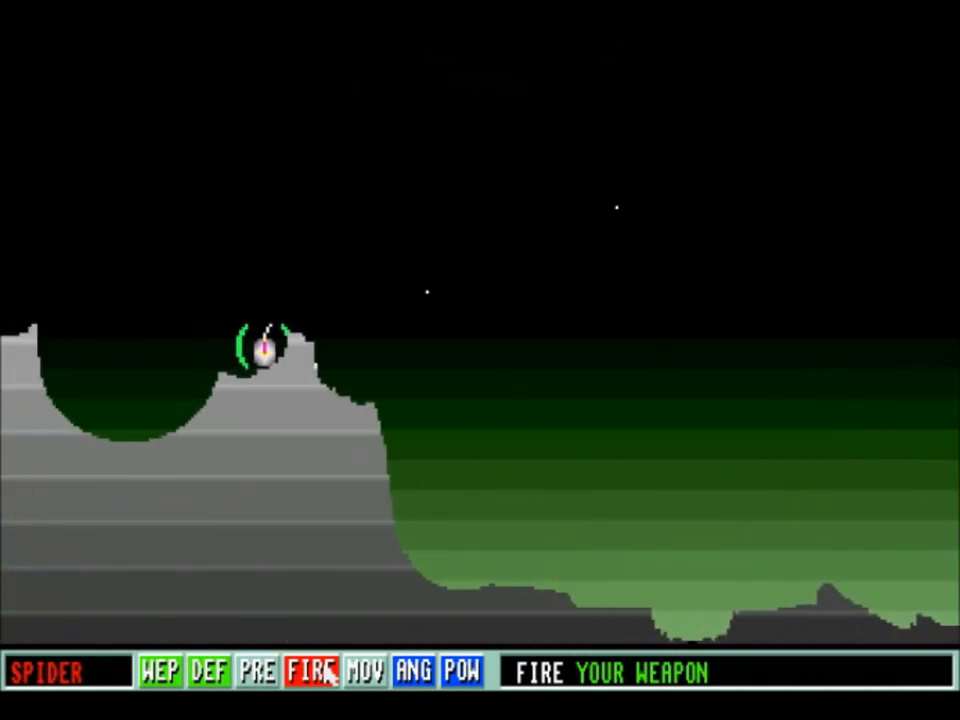
{"action": "left_click", "coordinate": [310, 671]}
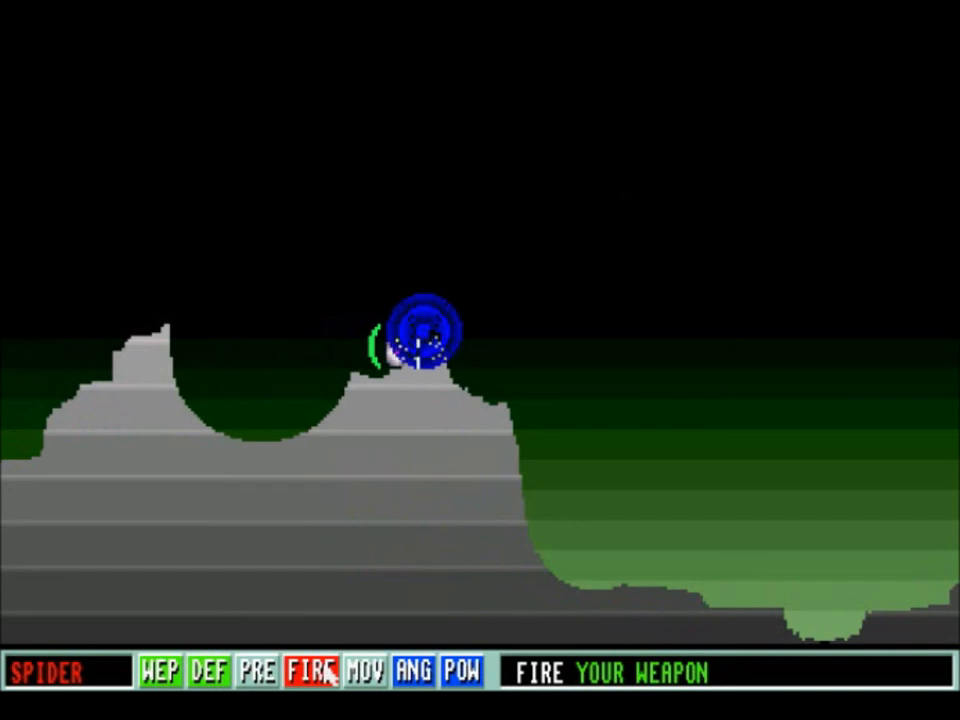
{"action": "left_click", "coordinate": [311, 671]}
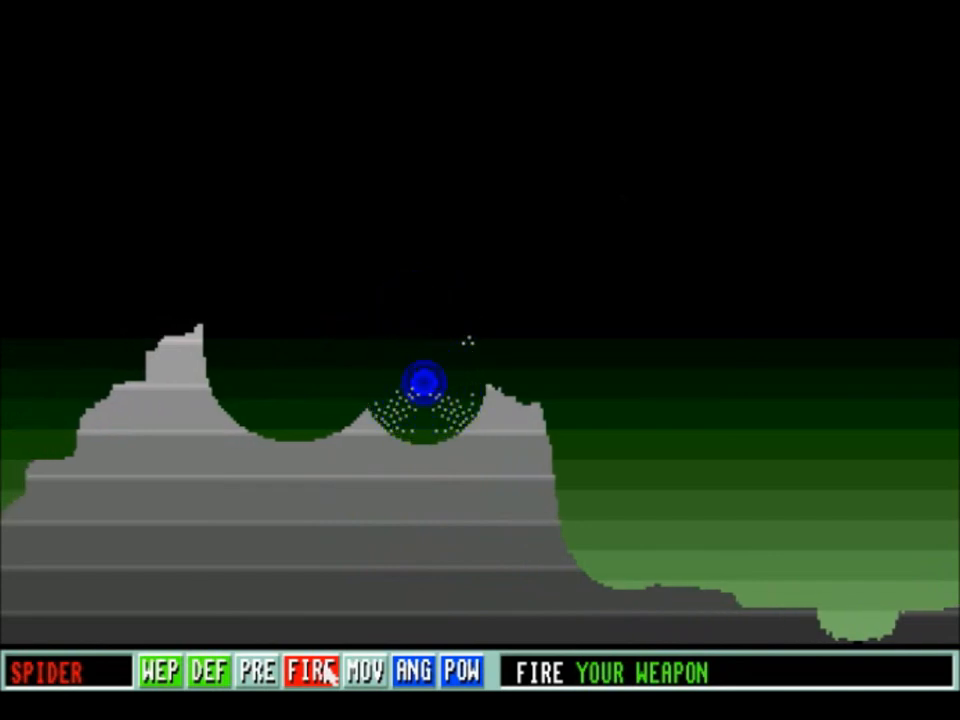
{"action": "left_click", "coordinate": [311, 671]}
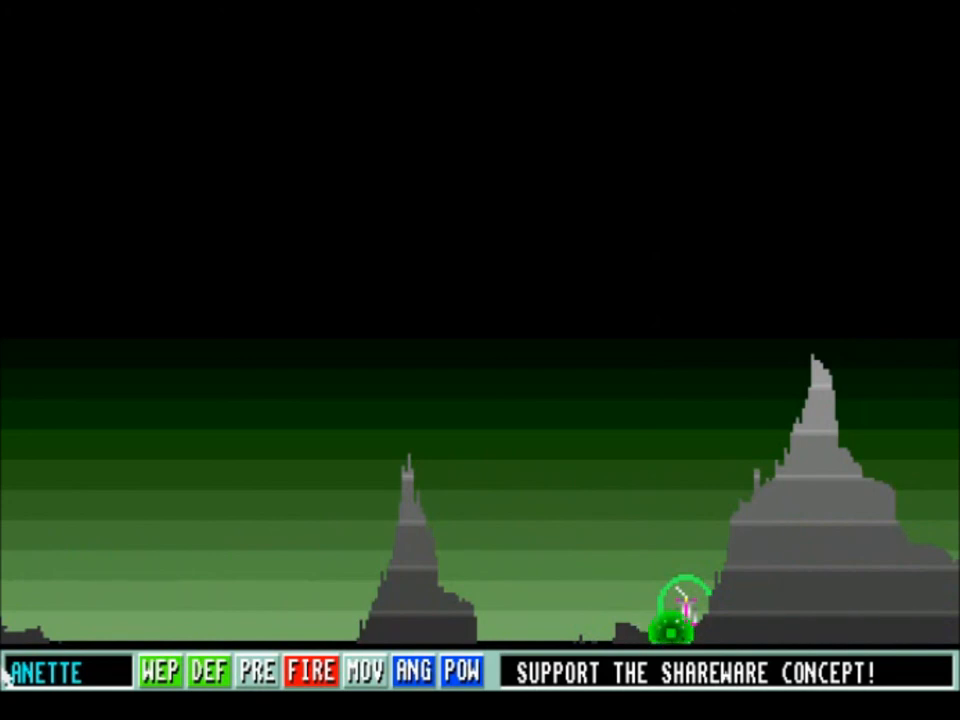
{"action": "left_click", "coordinate": [311, 671]}
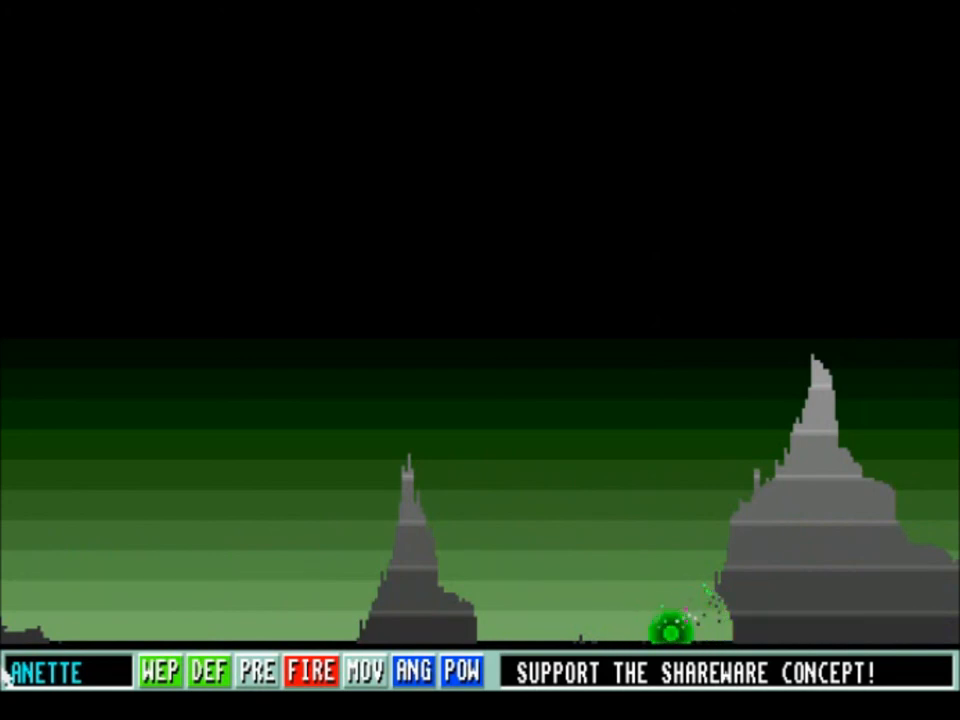